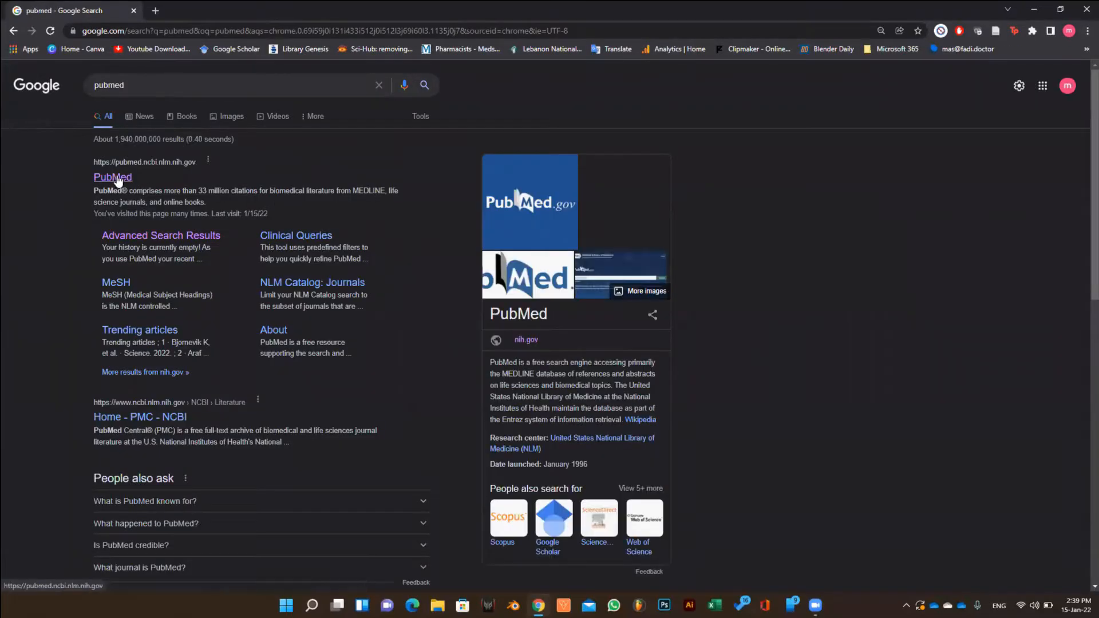
- Reach the PubMed home page from the Google results and log in
click(112, 177)
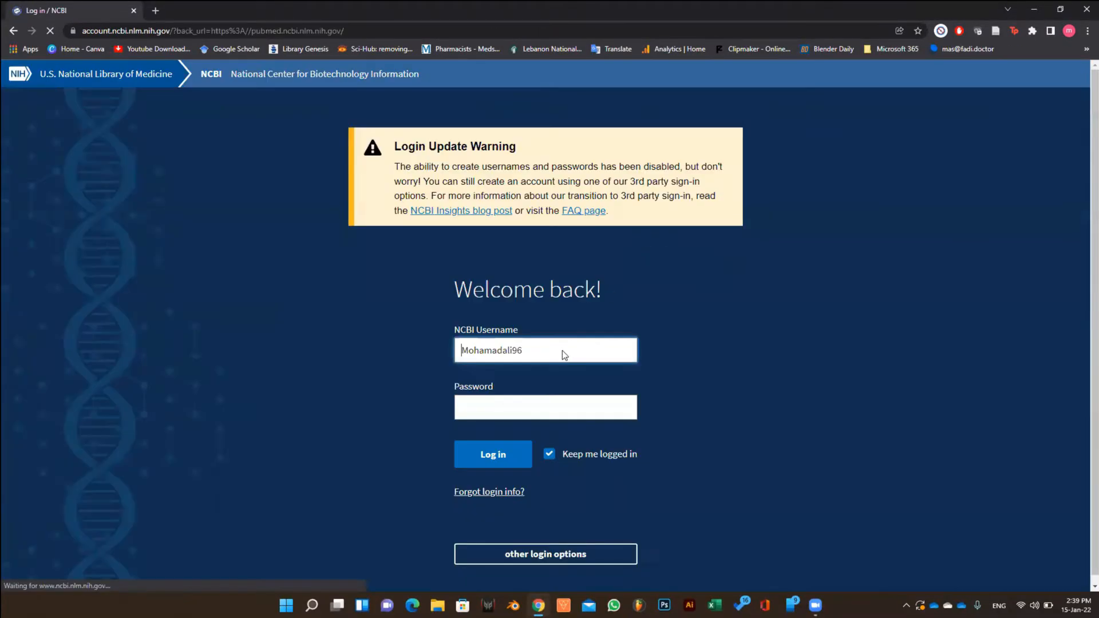
click(492, 454)
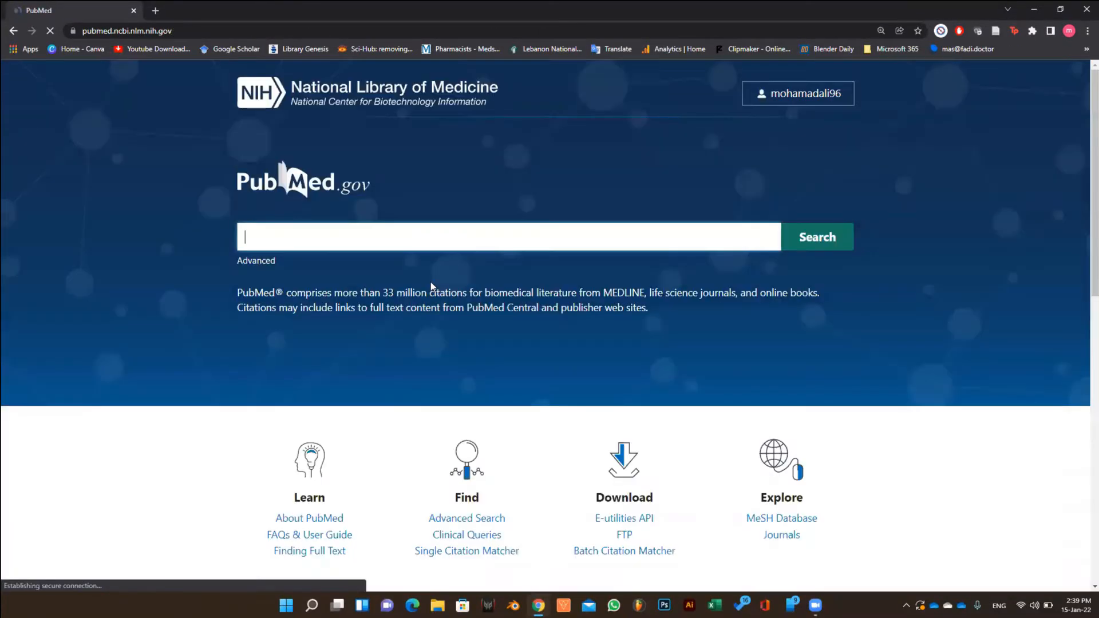
- Start typing 'Breas' in the search box, then switch to the Advanced Search Builder
text(Breast Cancer and Metastasis)
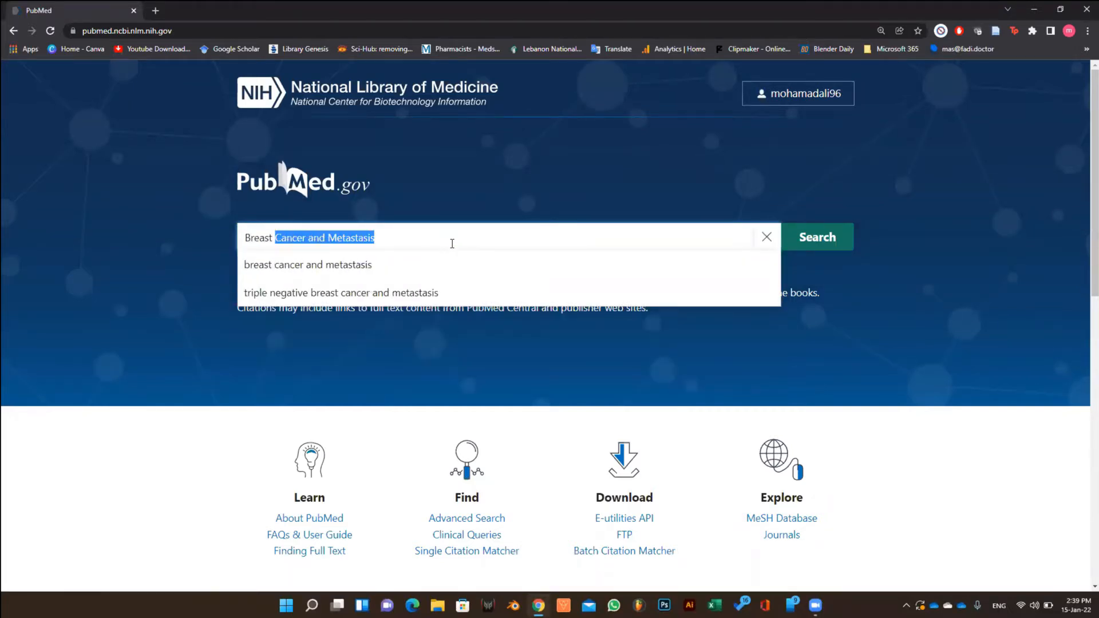
click(466, 518)
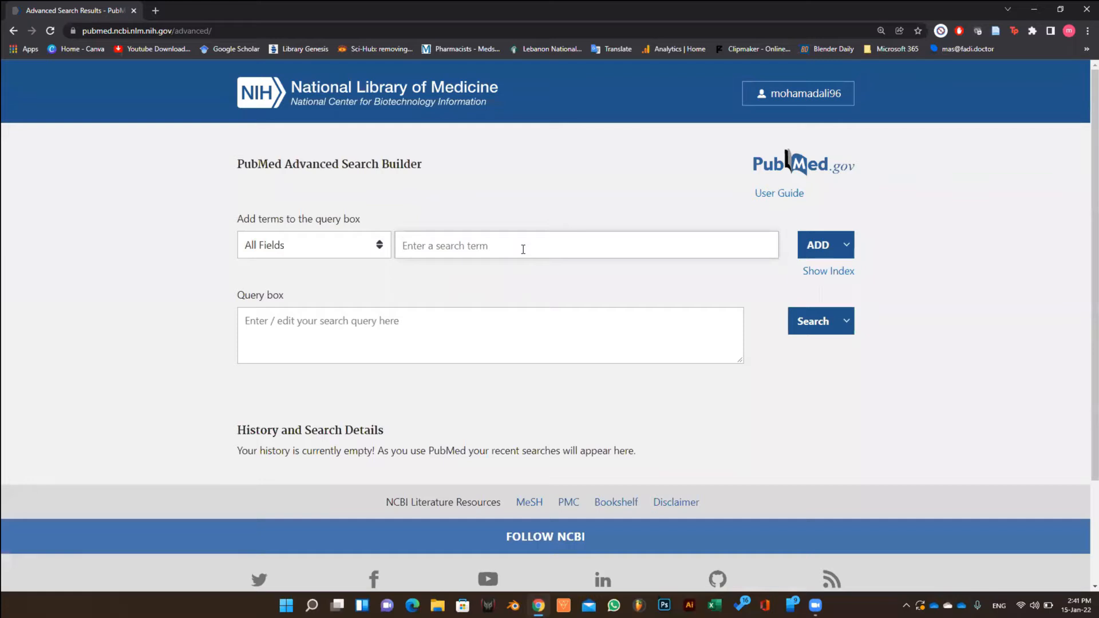
- Search Breast Cancer and record it as history entry #1 (454,769 results)
text(Breast Canc)
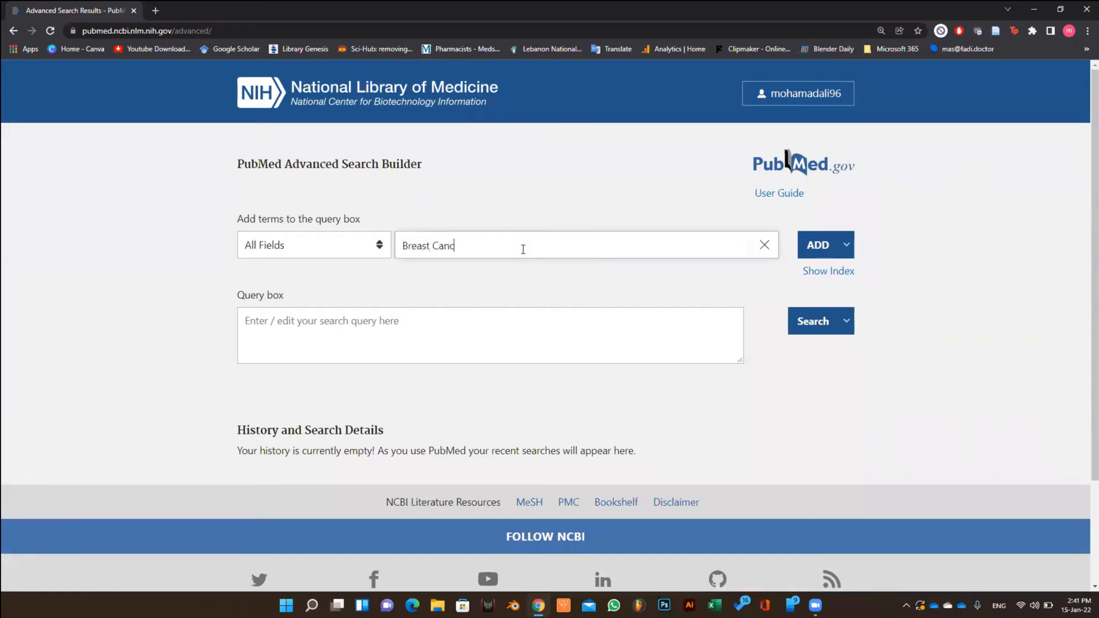
click(818, 245)
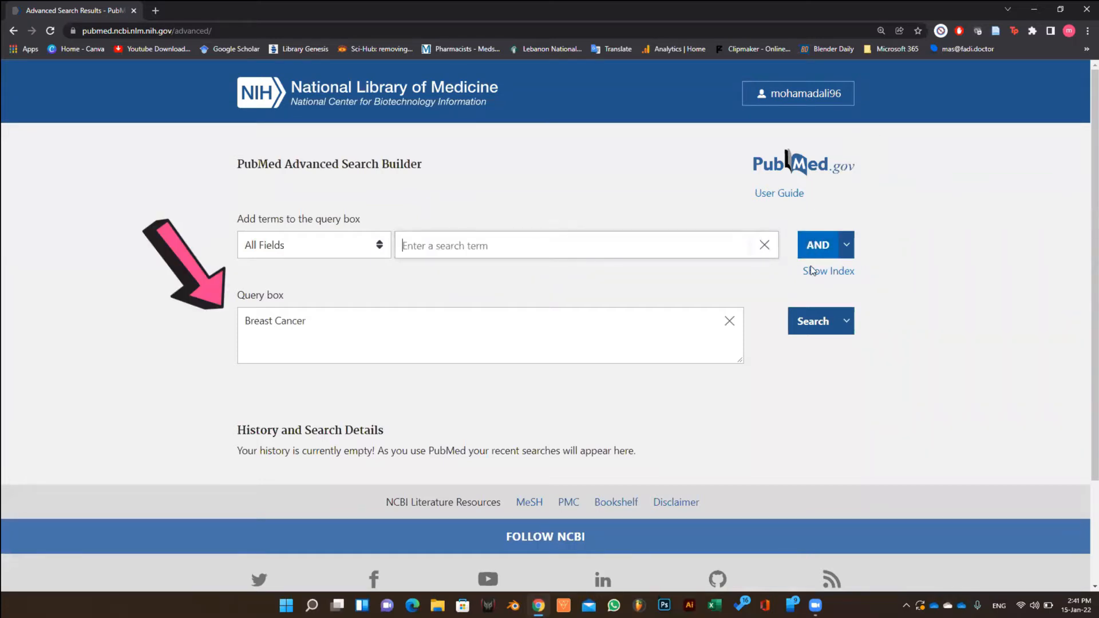
click(813, 321)
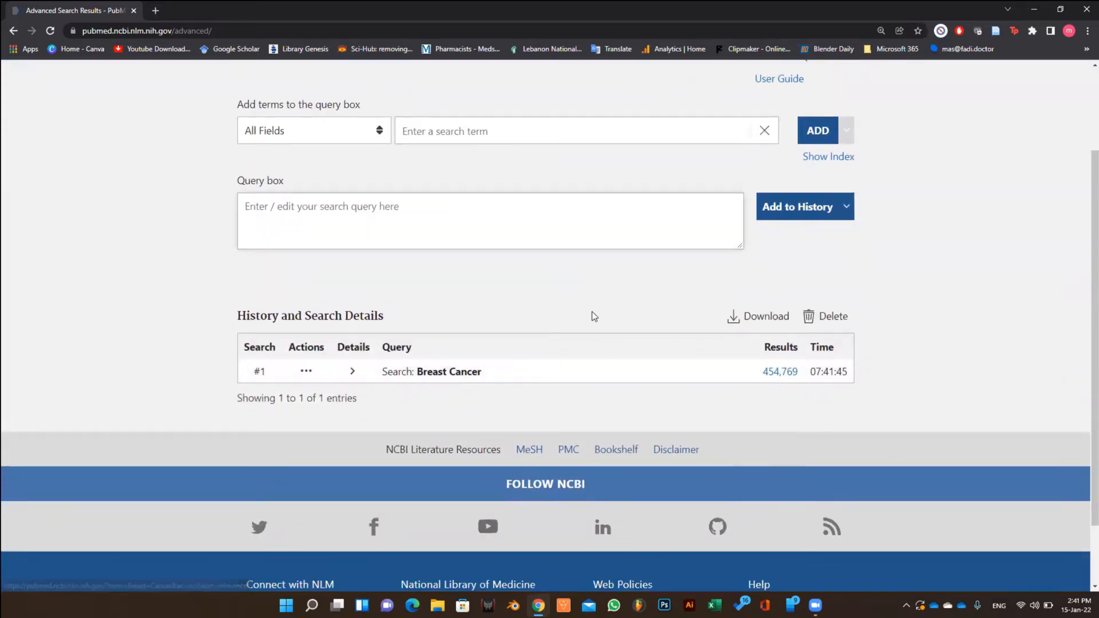
- Add a Ribociclib search to history as #2 (513 results) and bring up #1's actions
text(R)
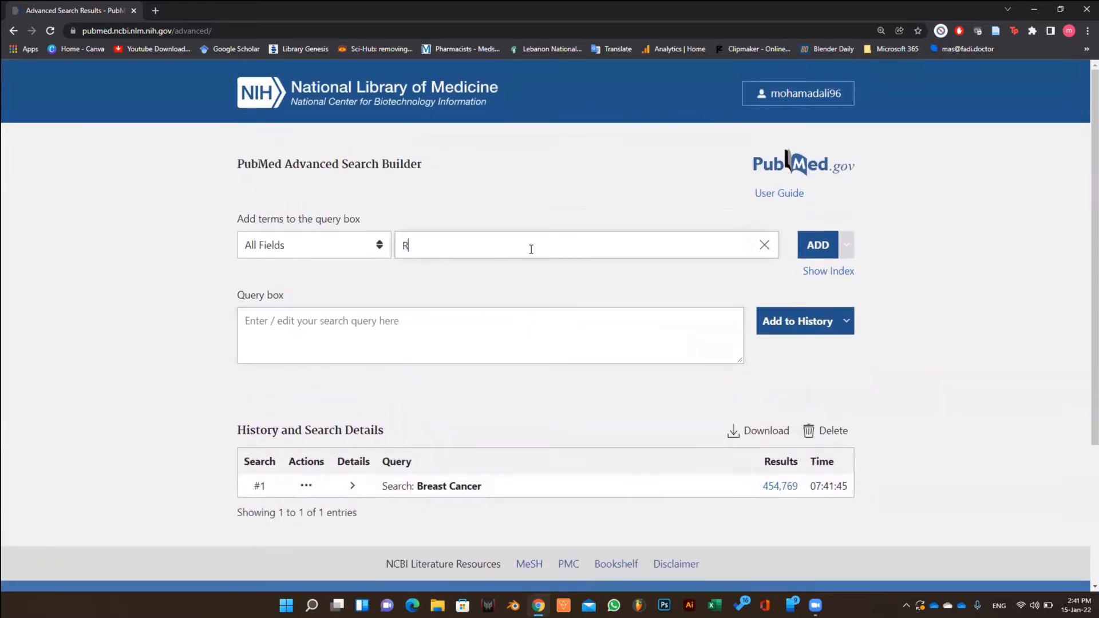
text(ibociclib)
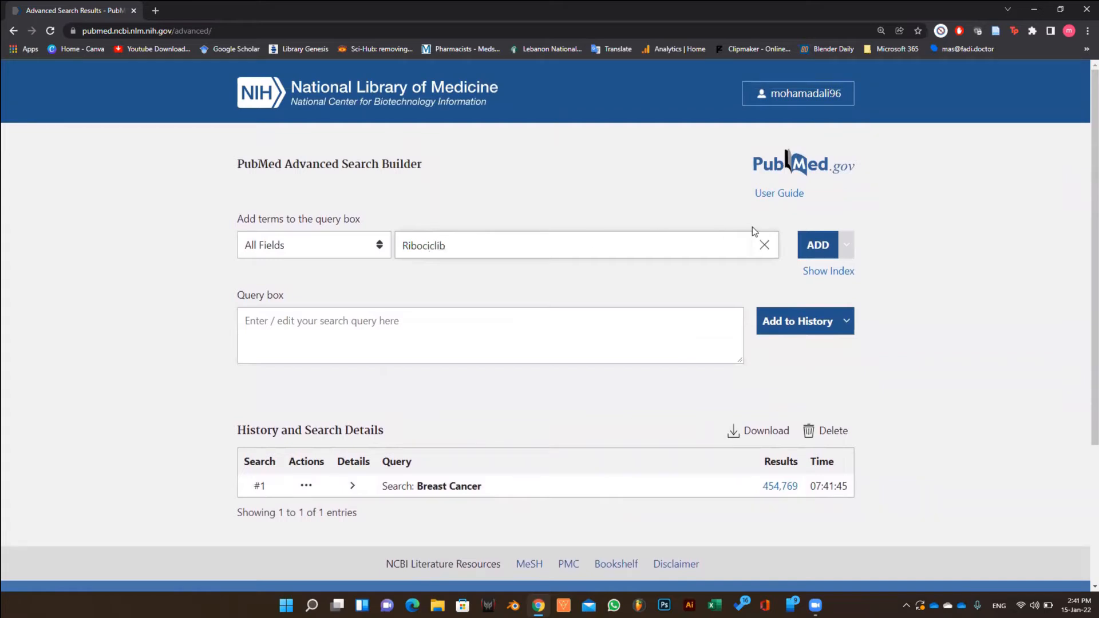
click(817, 245)
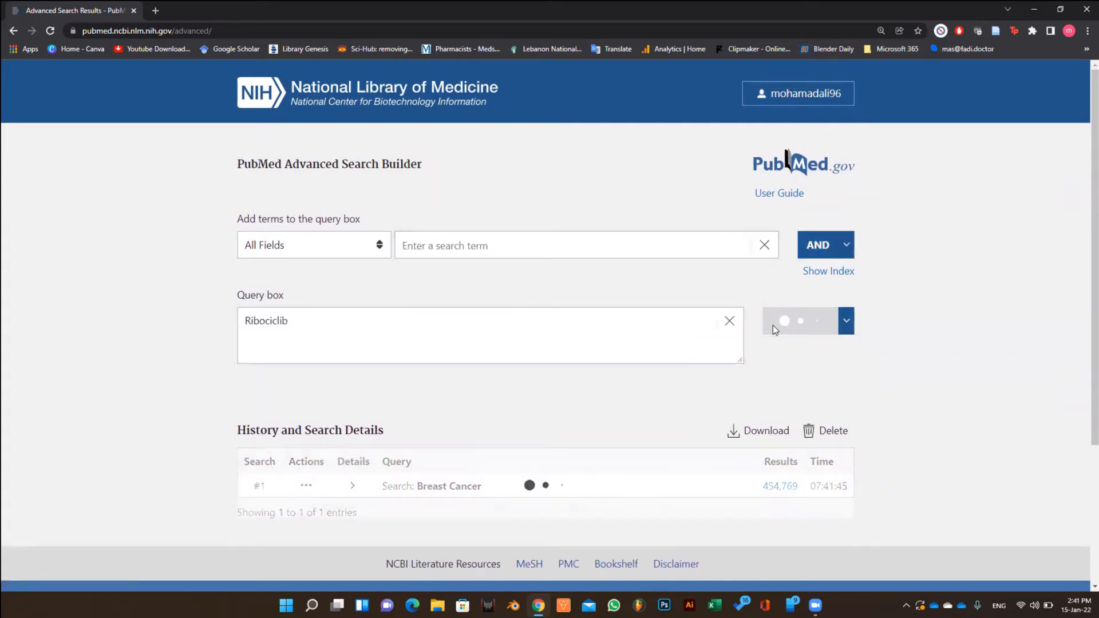
click(797, 321)
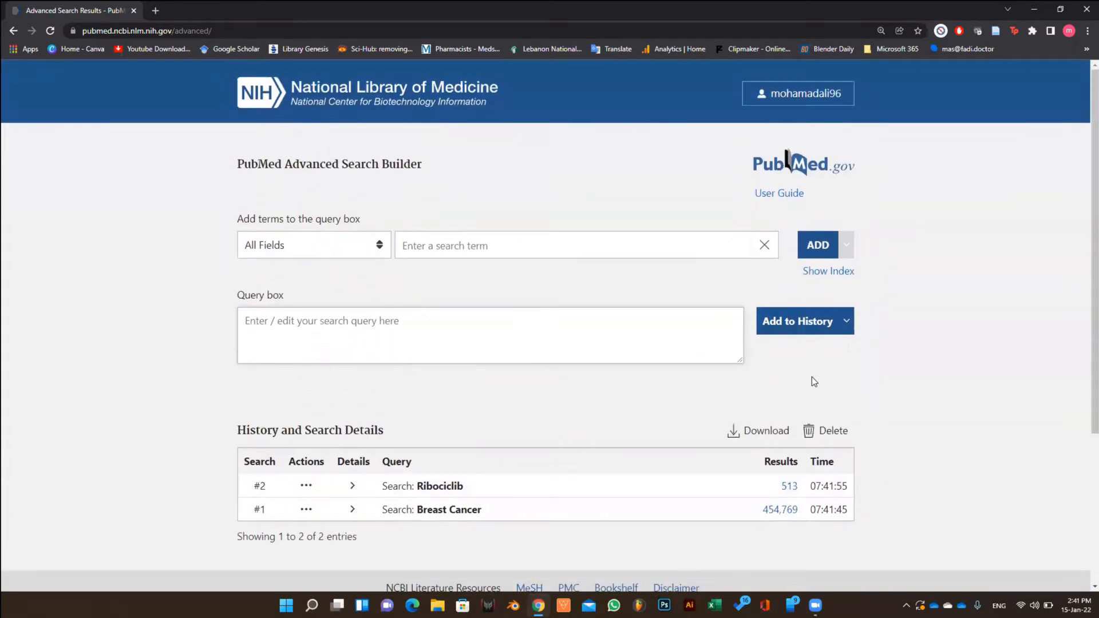
click(305, 510)
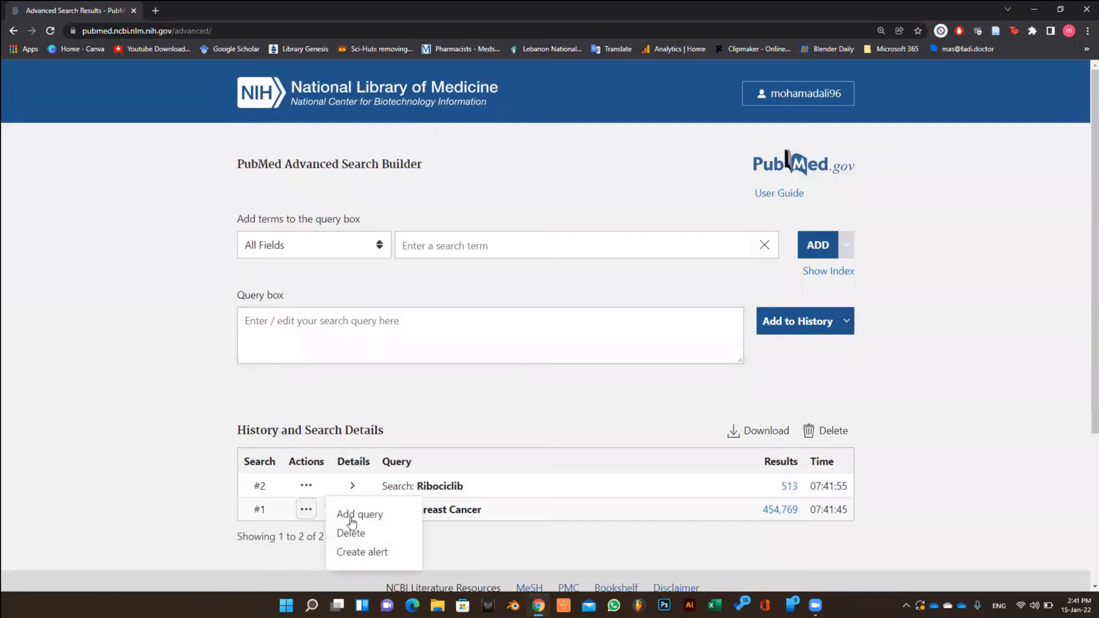
- Combine #1 and #2 into (Breast Cancer) AND (Ribociclib) as history #3, giving 397 results
click(359, 515)
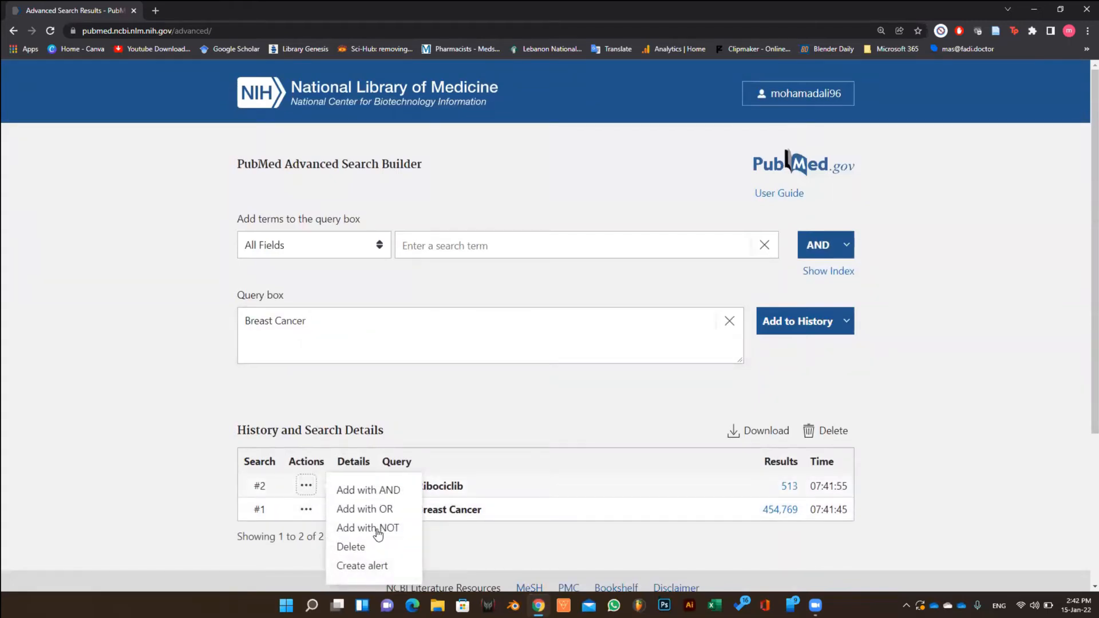
click(369, 489)
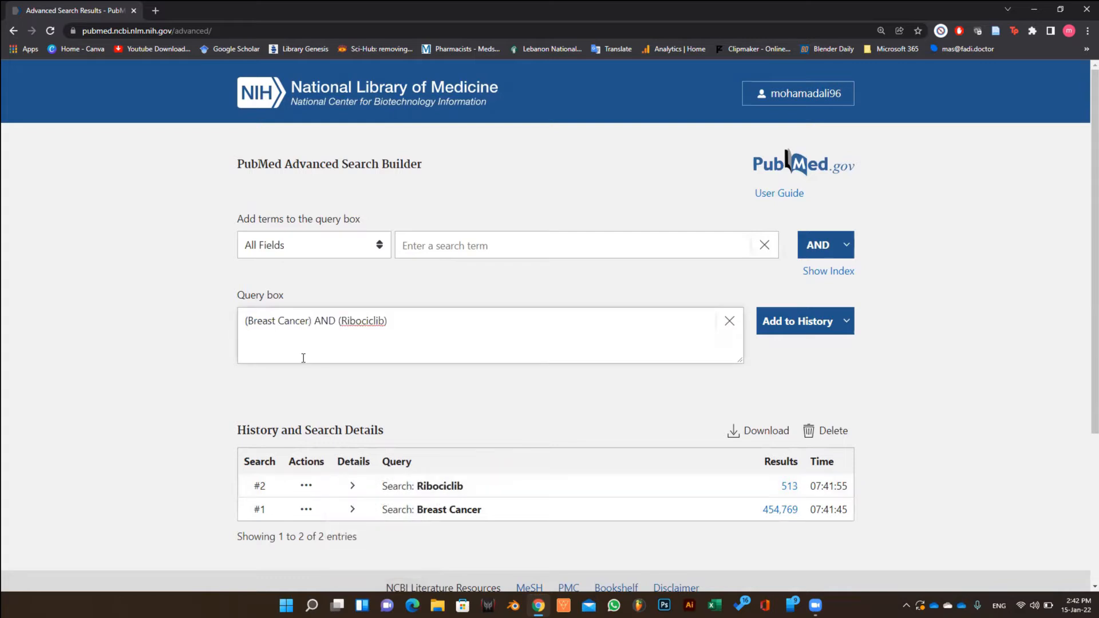
click(797, 321)
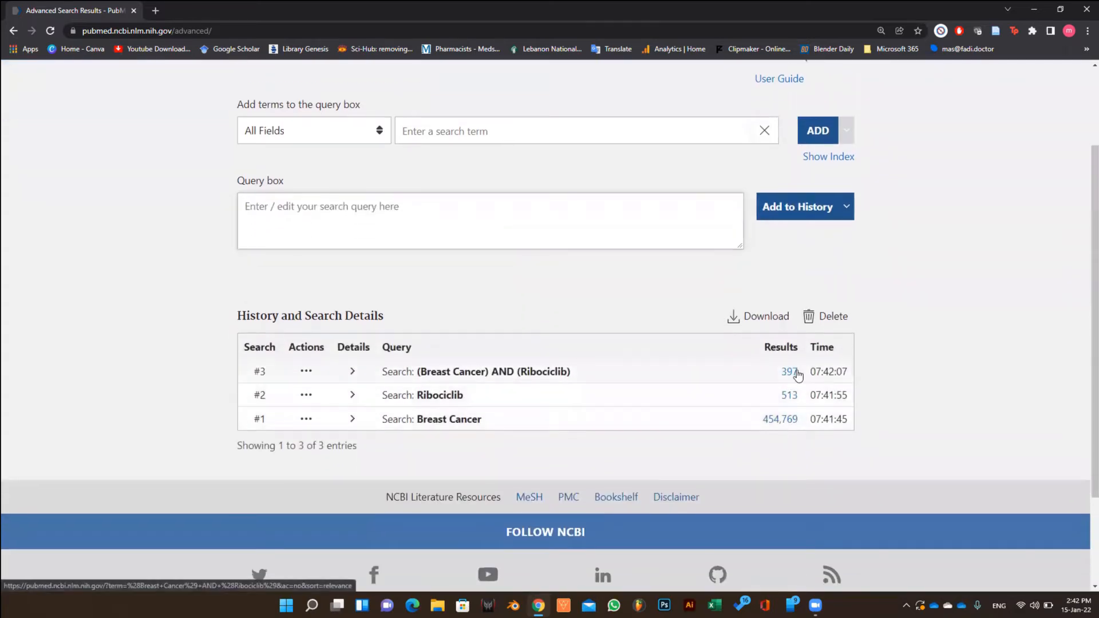
scroll(up, 3)
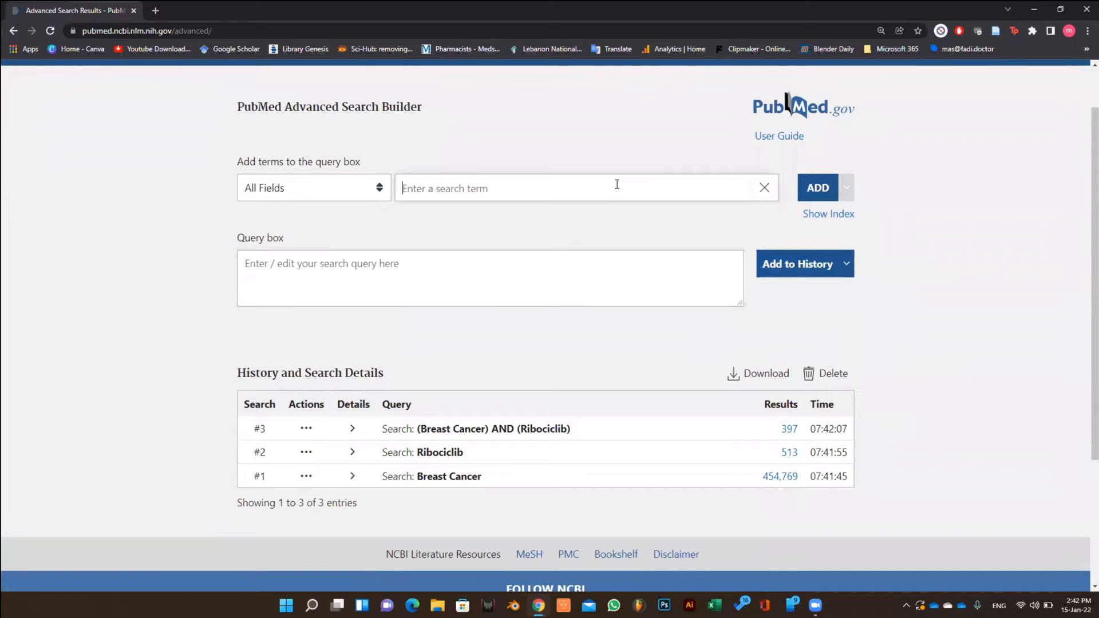
- Add an Efficacy search to the history as entry #4
text(Efficac)
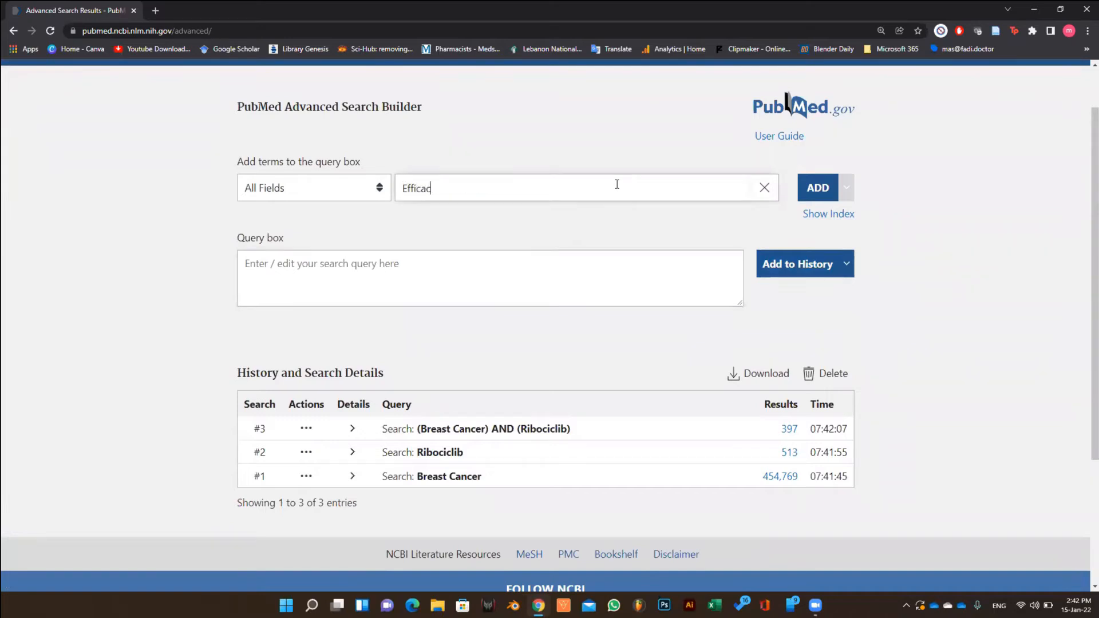
click(817, 186)
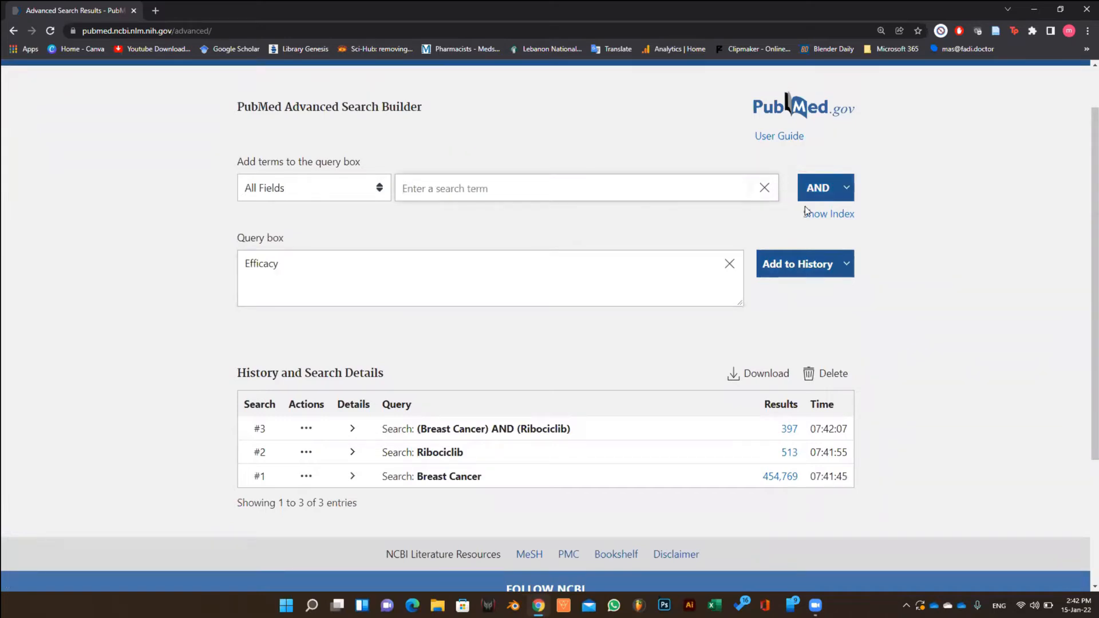
click(797, 264)
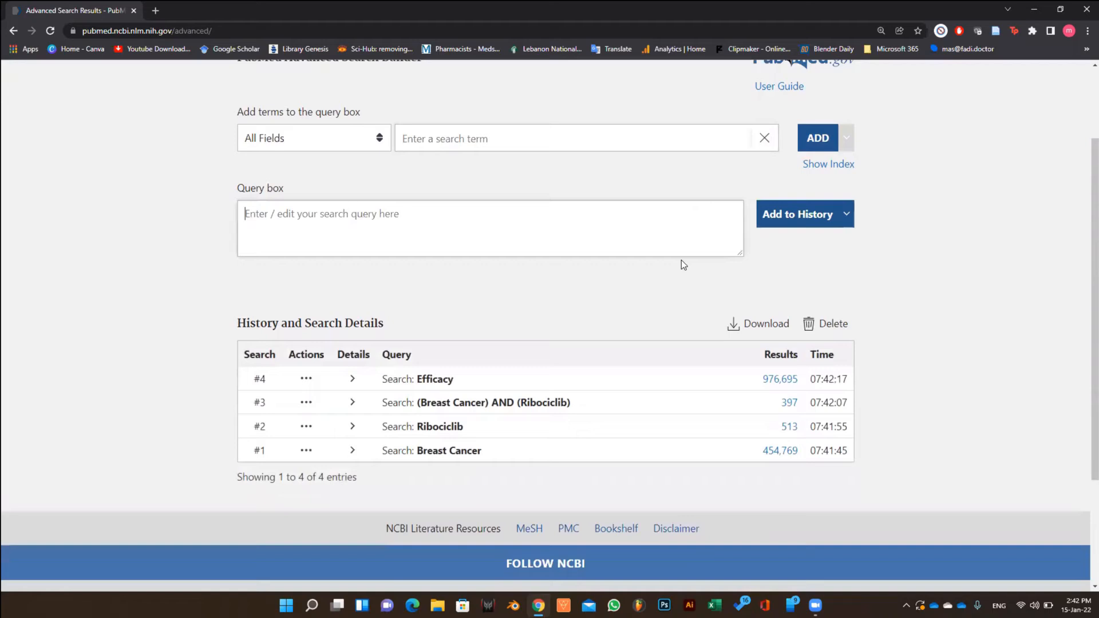
- Combine #3 AND #4 into the three-term query and open its 121 results
click(305, 379)
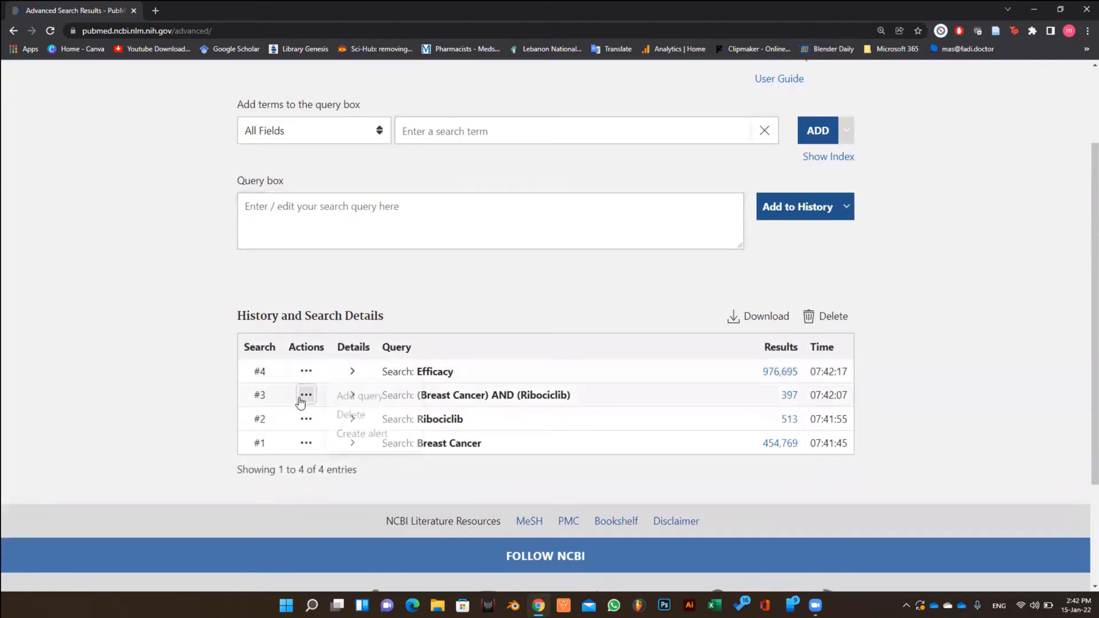
click(306, 395)
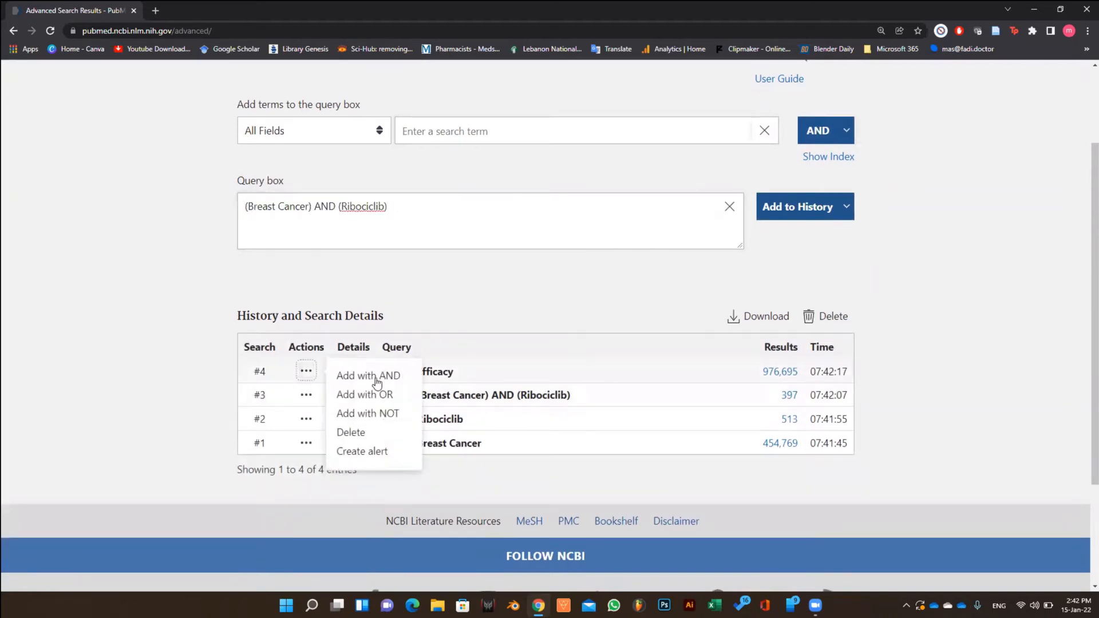
click(368, 375)
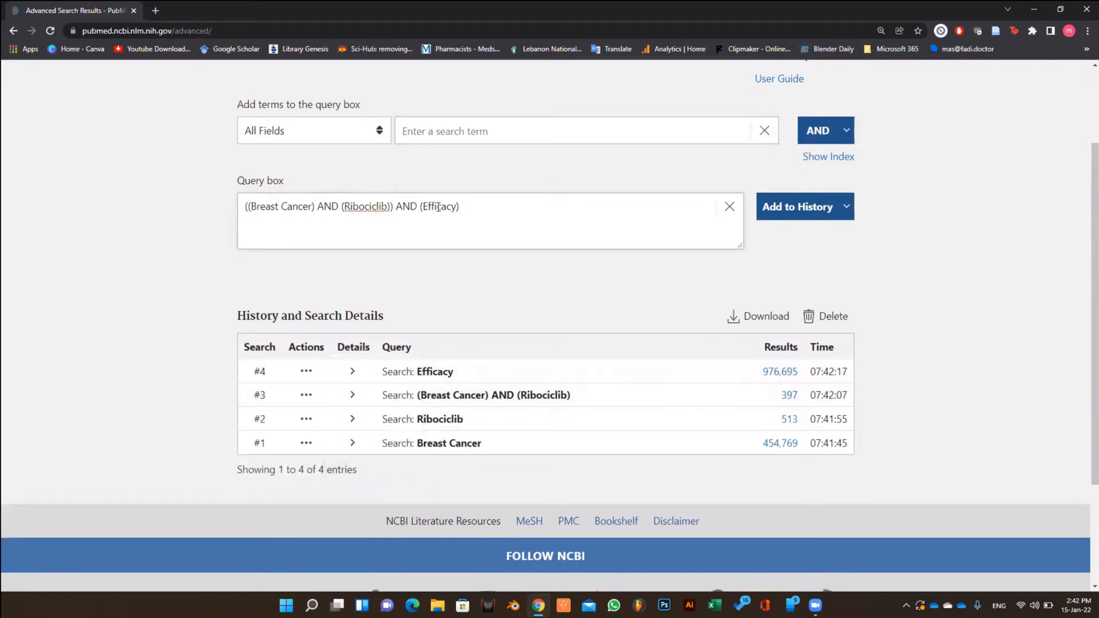
click(797, 206)
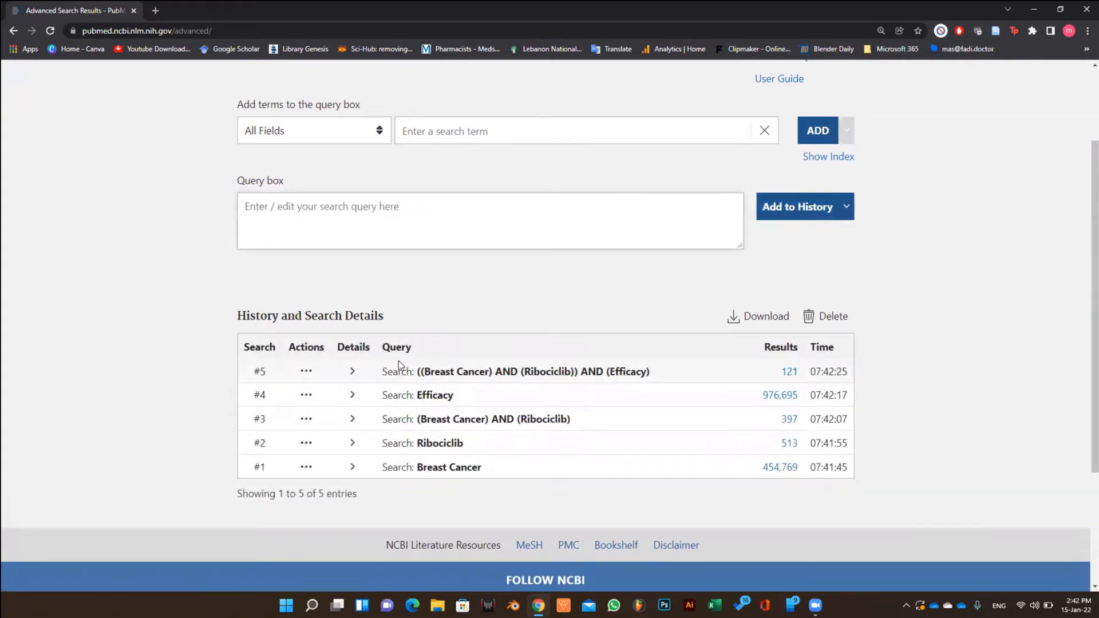
click(789, 371)
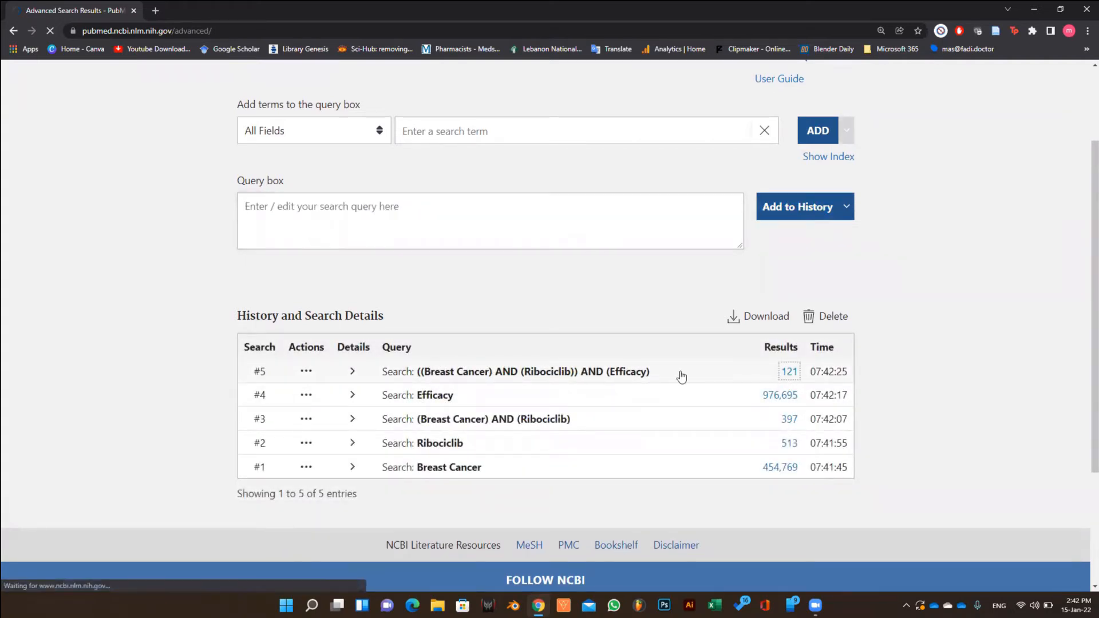
click(789, 371)
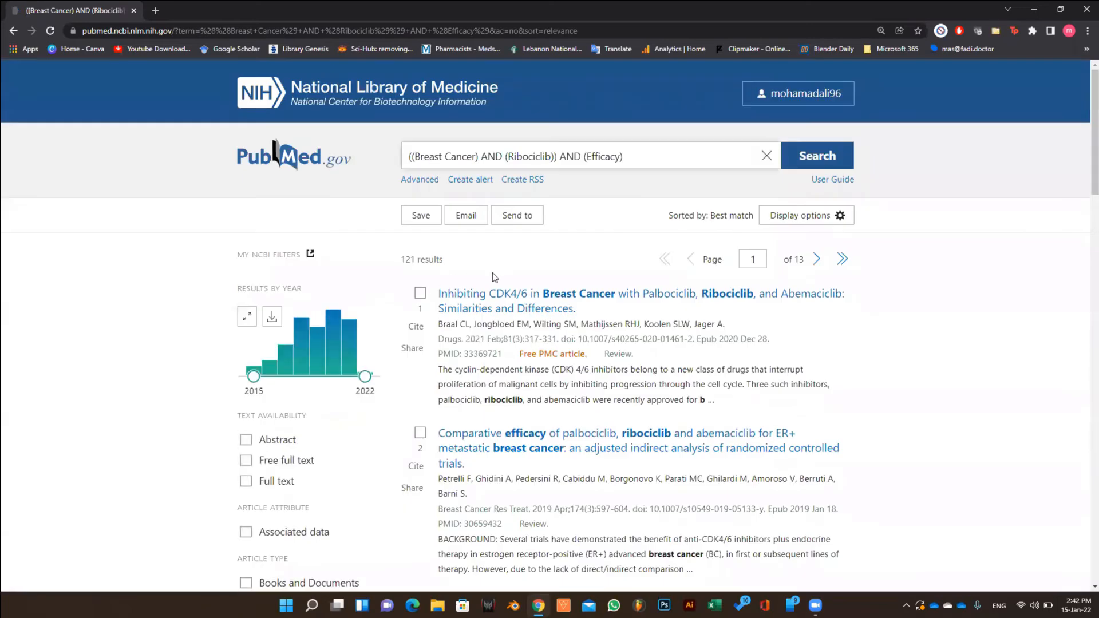
- Apply the Clinical Trial article-type filter, narrowing 121 results to 17
scroll(down, 3)
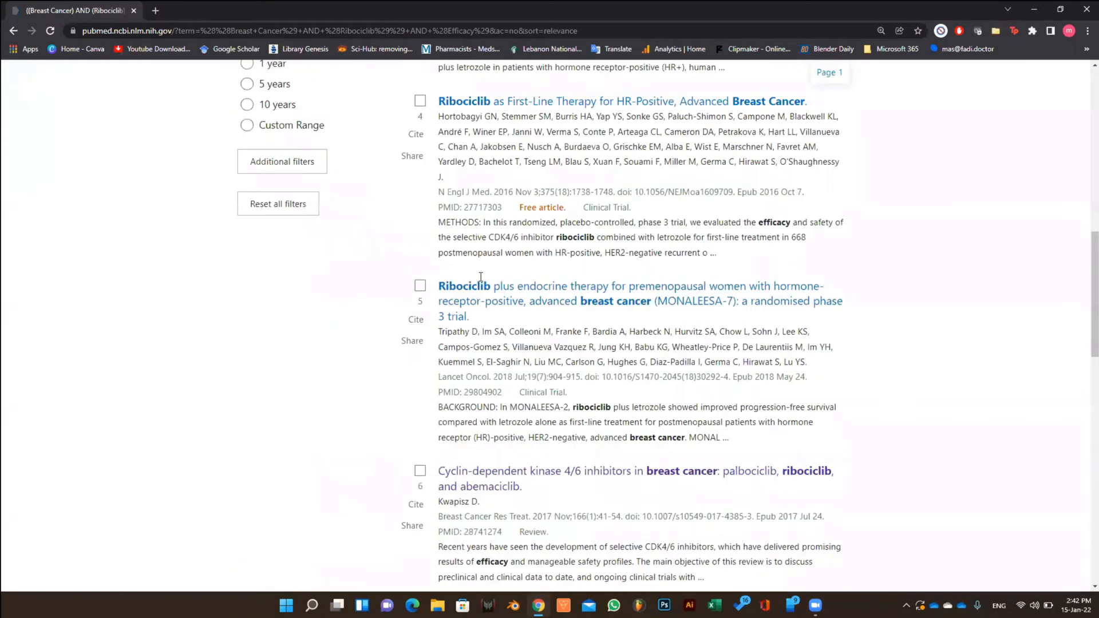
scroll(down, 3)
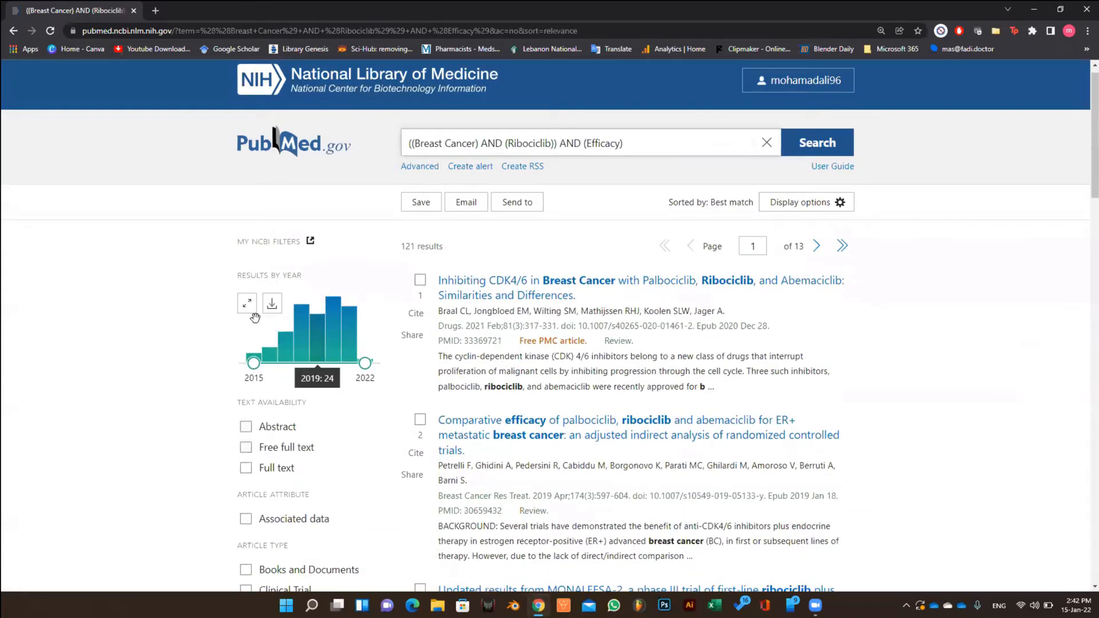
scroll(down, 3)
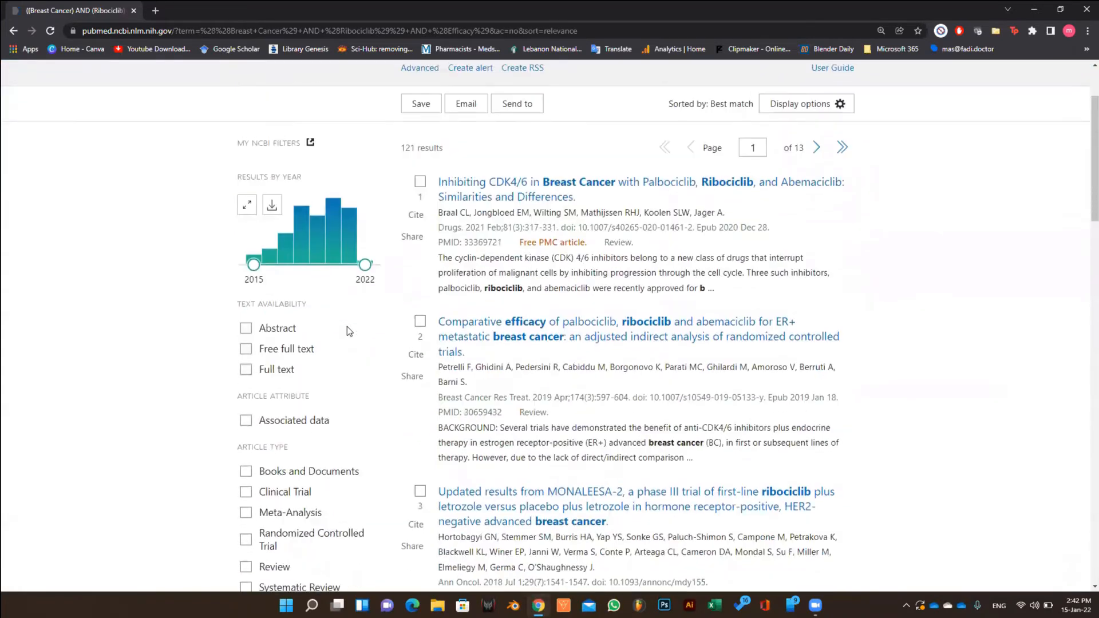
scroll(down, 3)
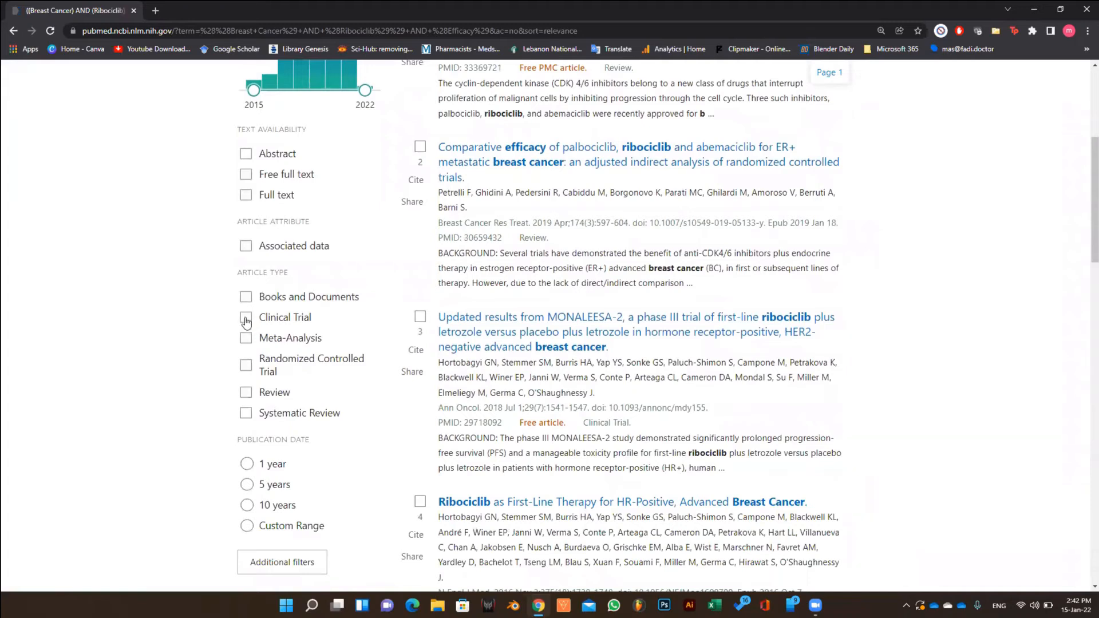
click(246, 317)
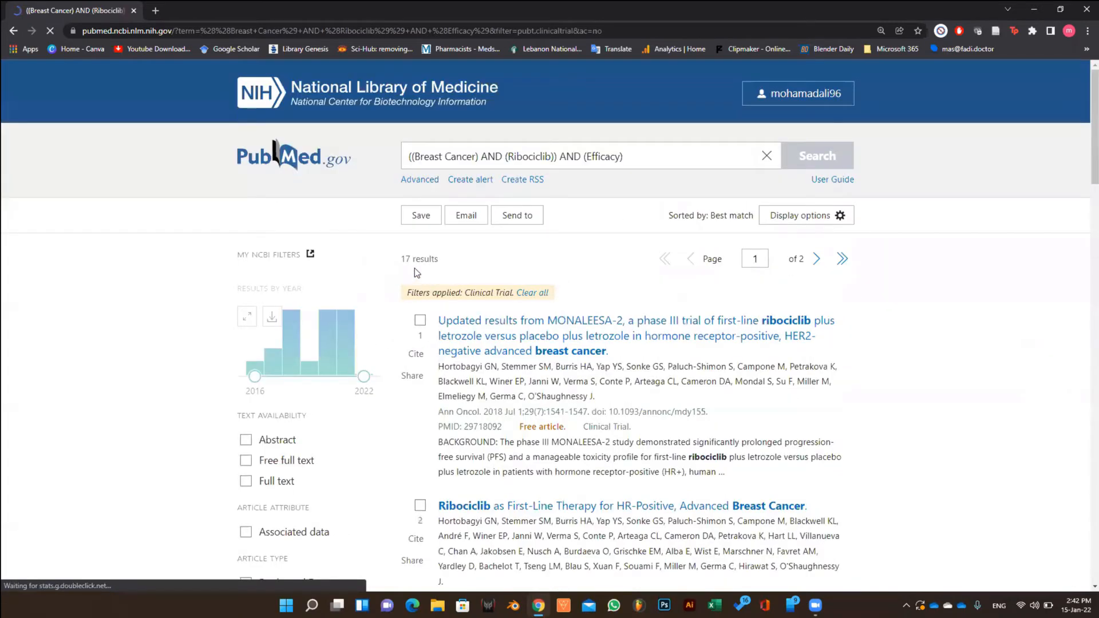
scroll(down, 3)
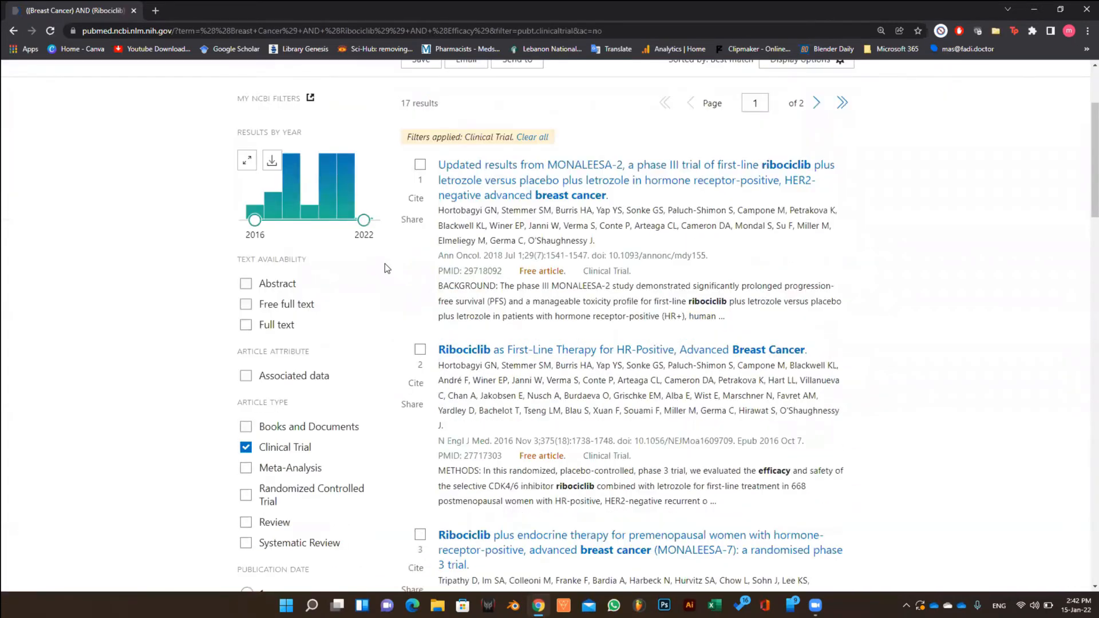
- Save all results as a CSV citation file via Save with Selection All results, Format CSV
click(246, 447)
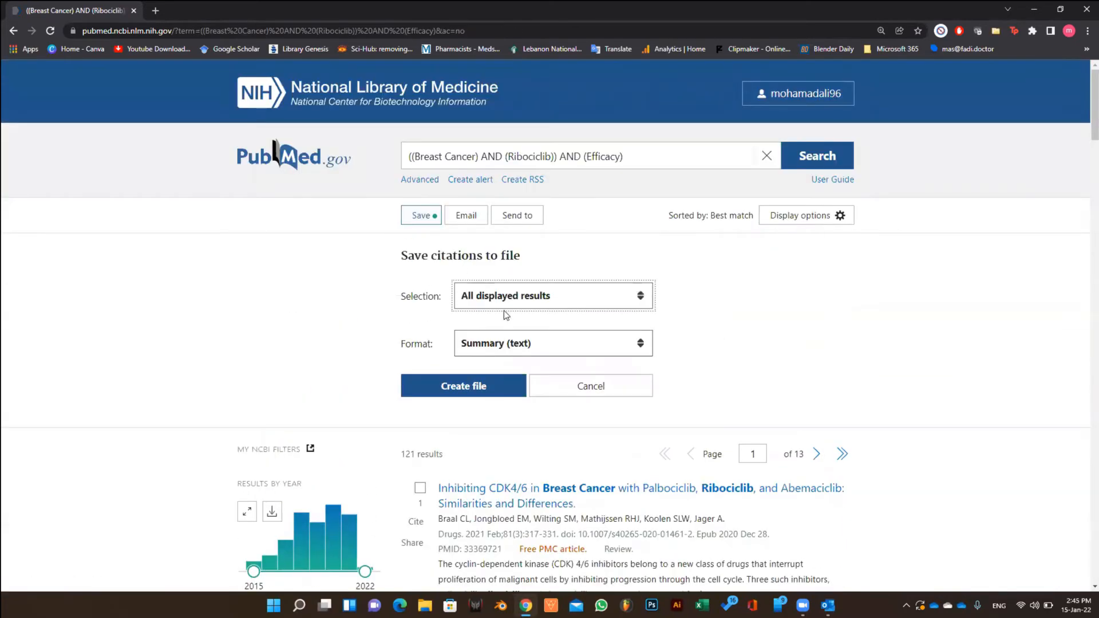
click(552, 296)
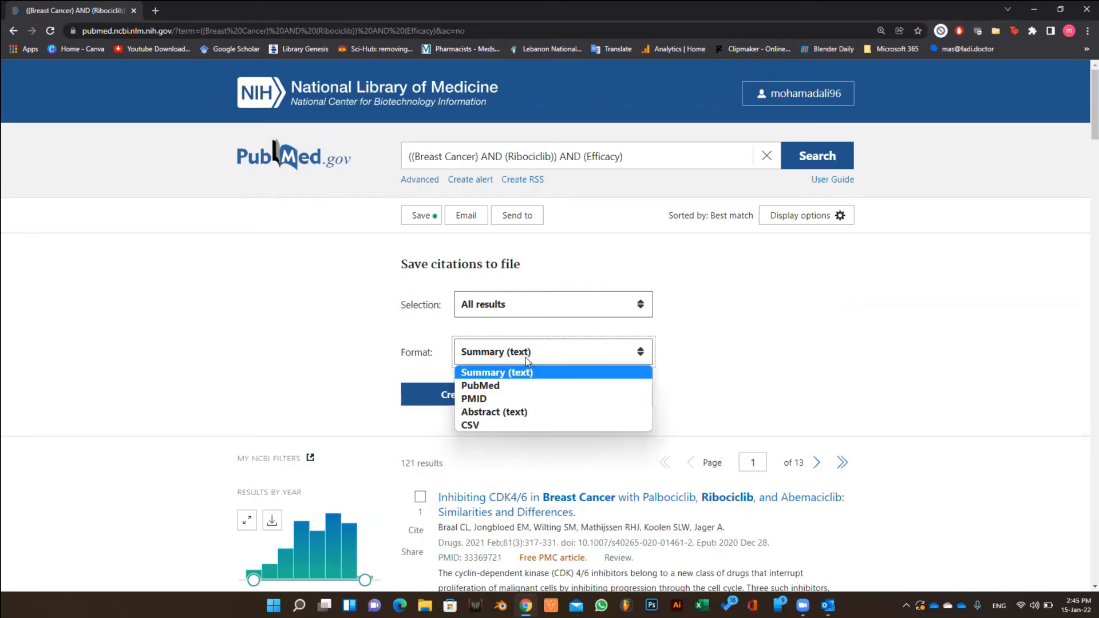
mouse_move(470, 426)
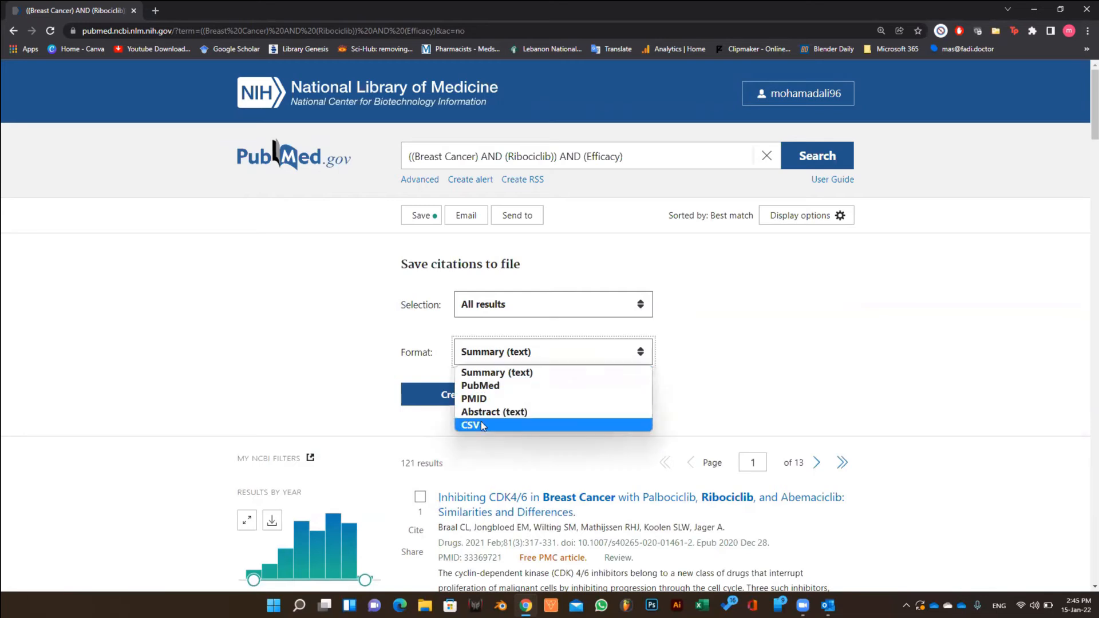
click(471, 425)
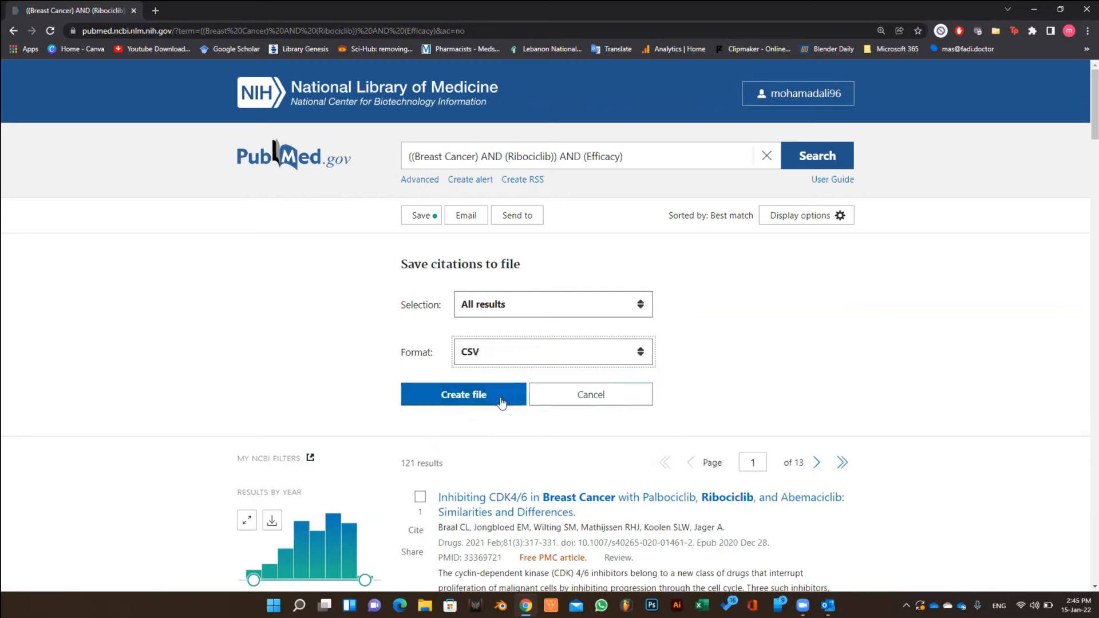
click(463, 394)
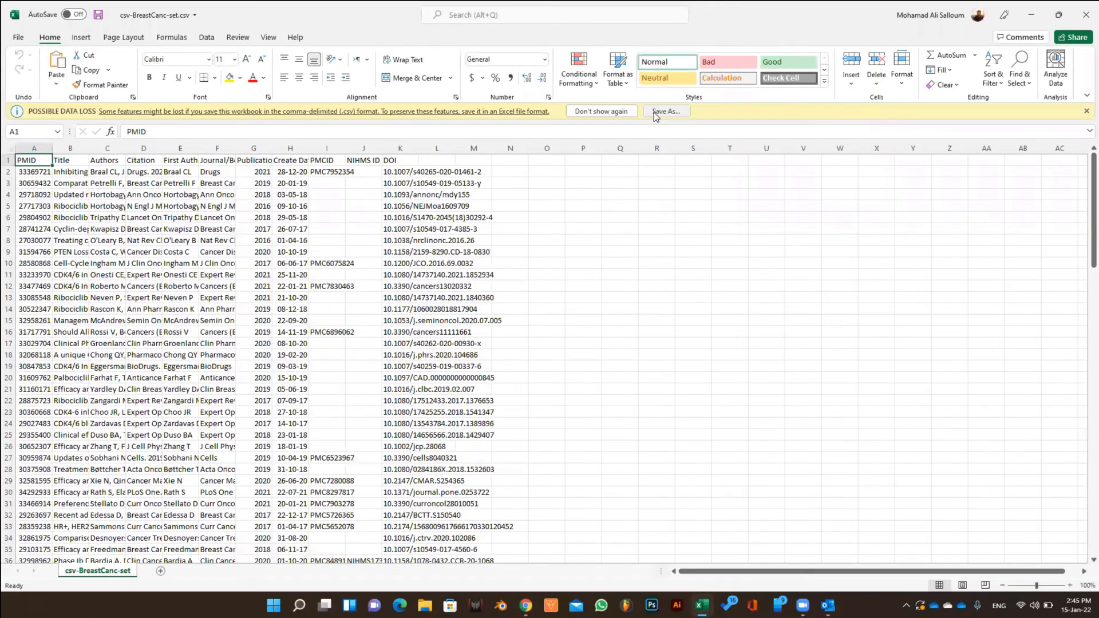
- Save the CSV as Excel Workbook csv-BreastCanc-set.xlsx
click(664, 111)
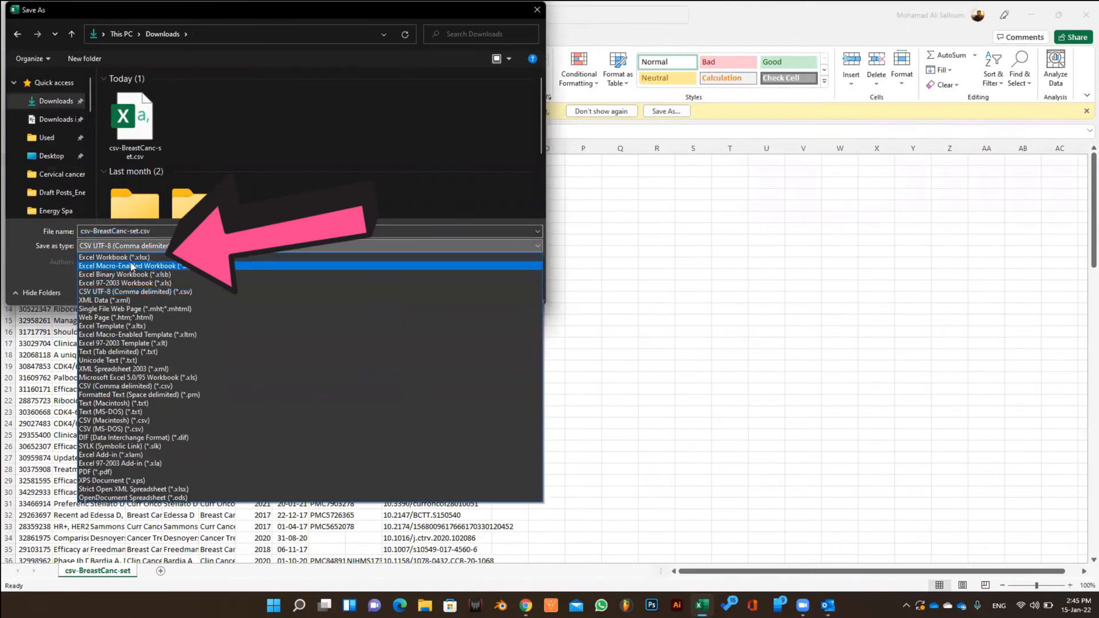
click(115, 257)
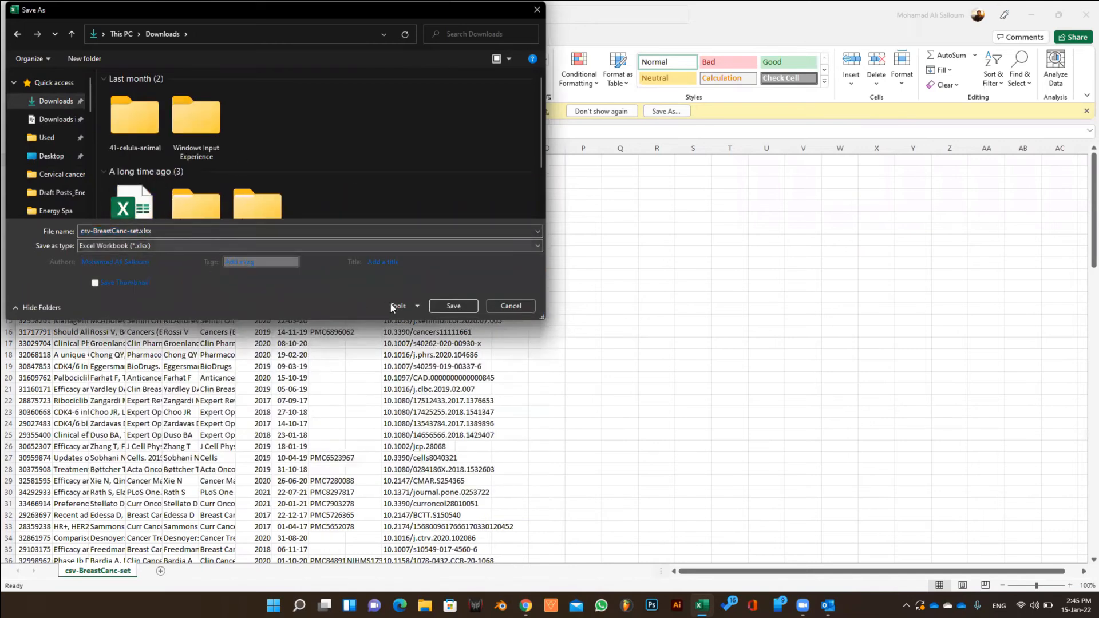
click(453, 306)
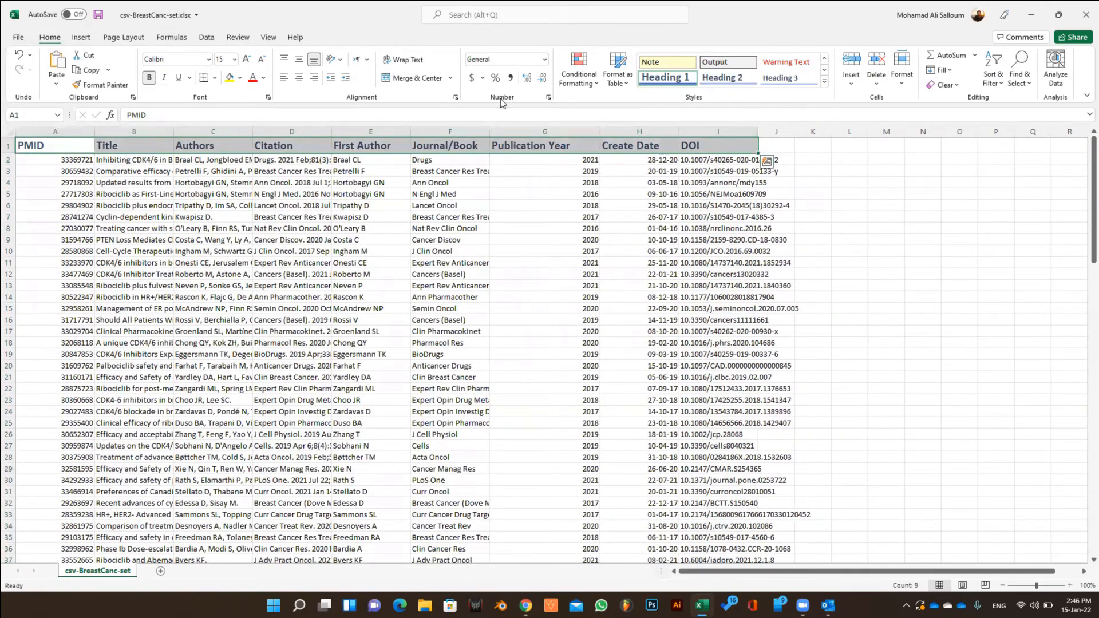
- Enable Data filters and filter Publication Year so 55 of 121 records remain
click(171, 36)
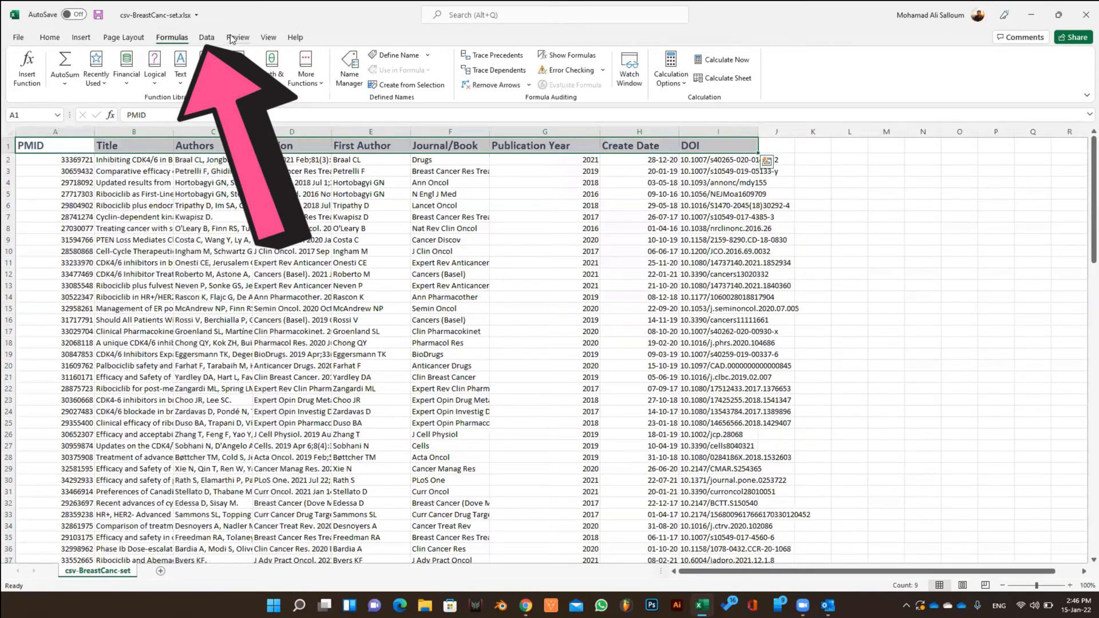
click(207, 37)
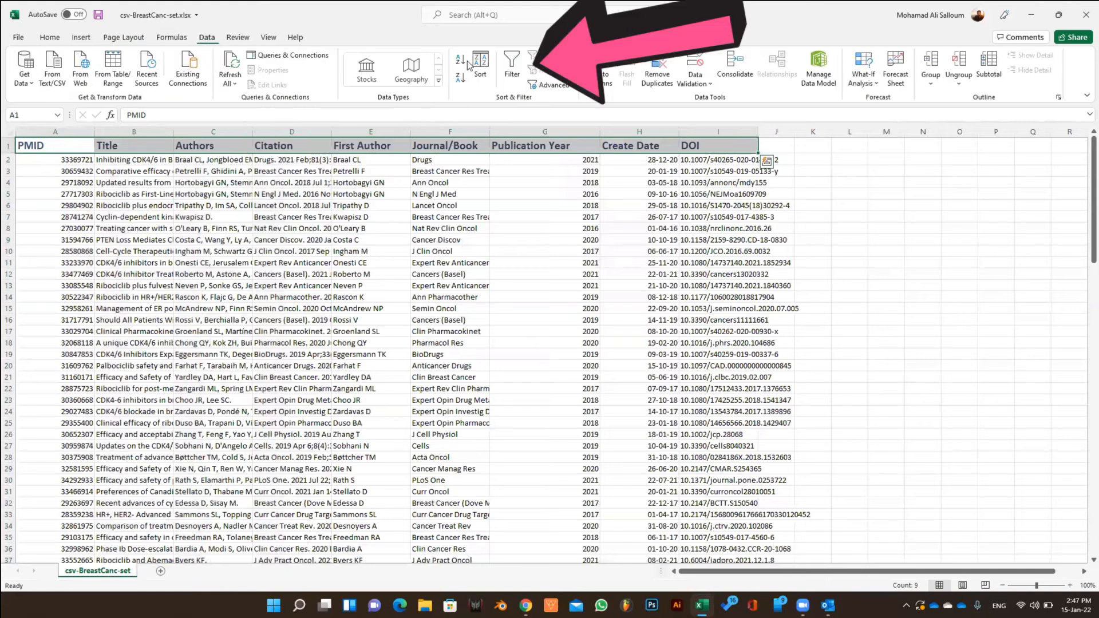
click(511, 63)
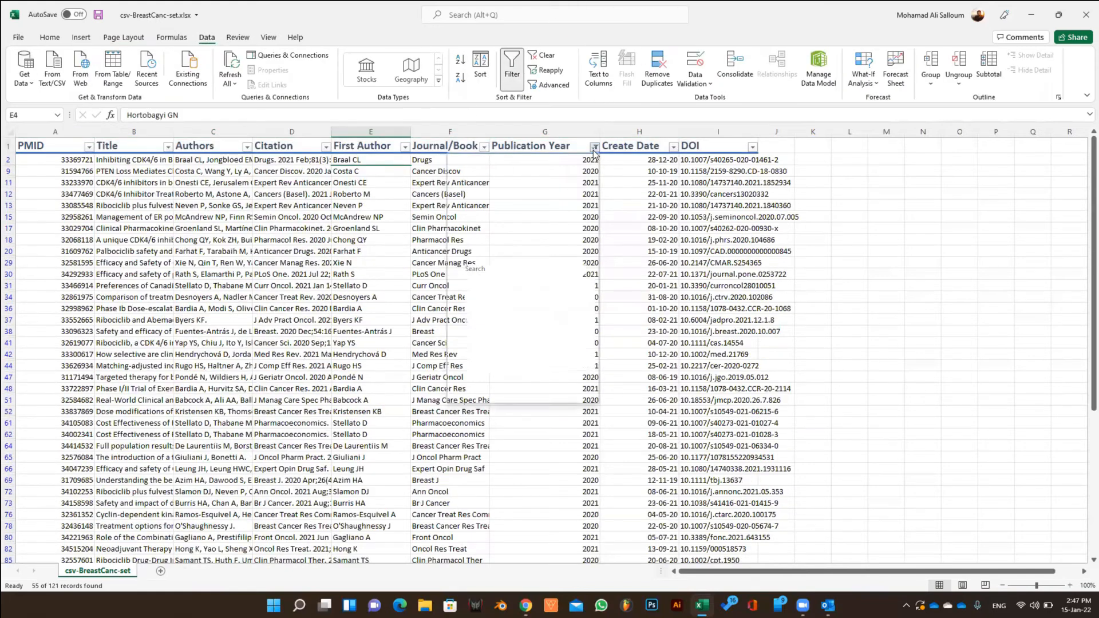
click(593, 145)
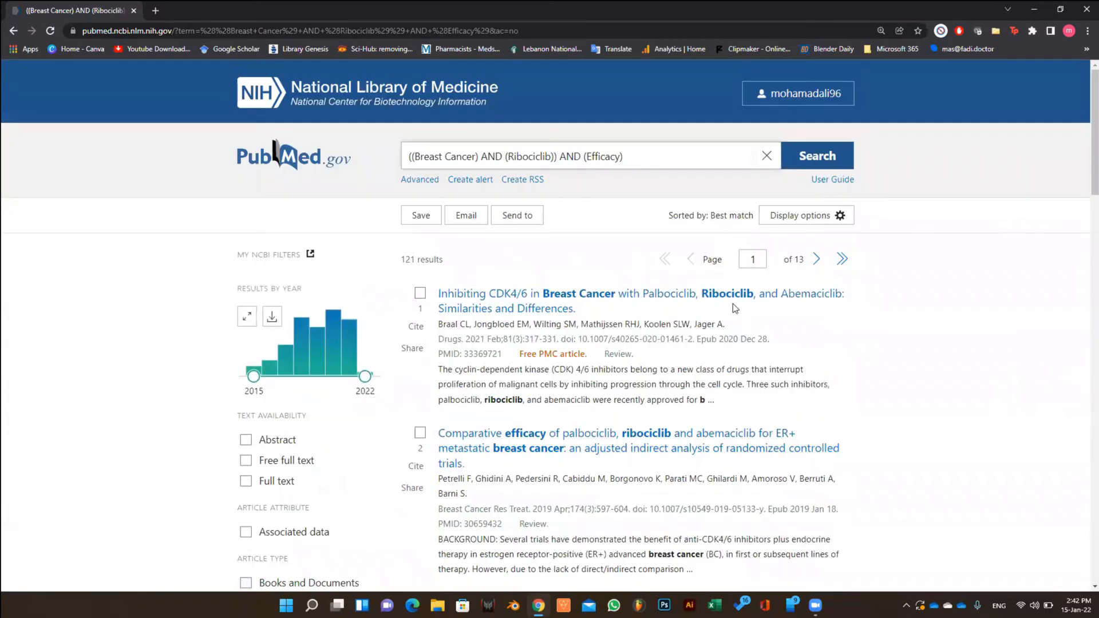
mouse_move(466, 215)
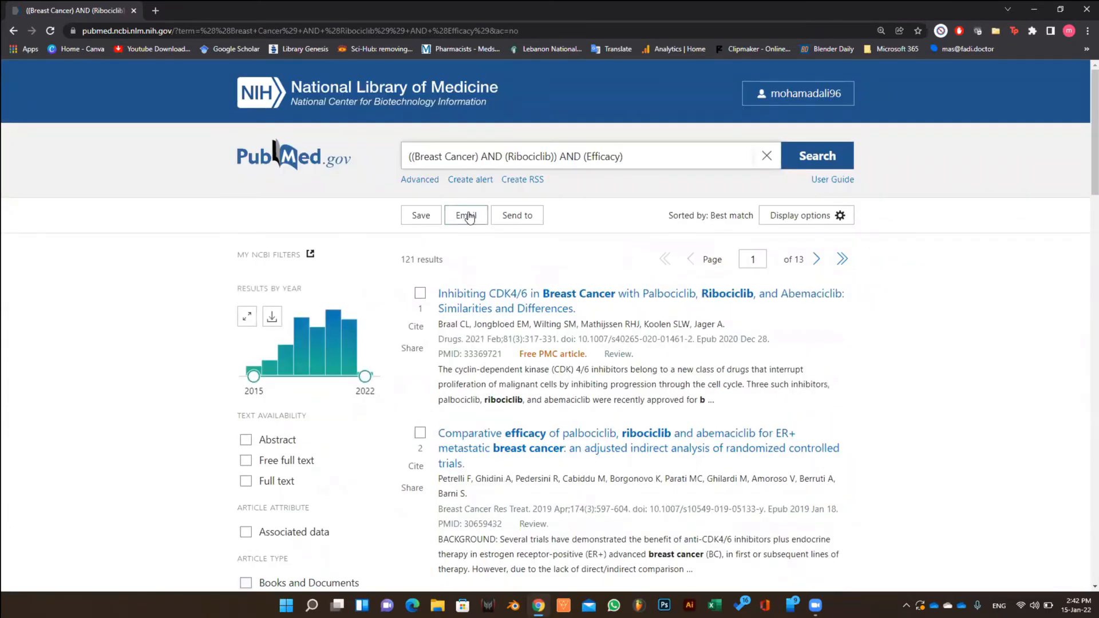
- Email all results in summary format to the 'mohamadali' address and confirm sending
click(466, 215)
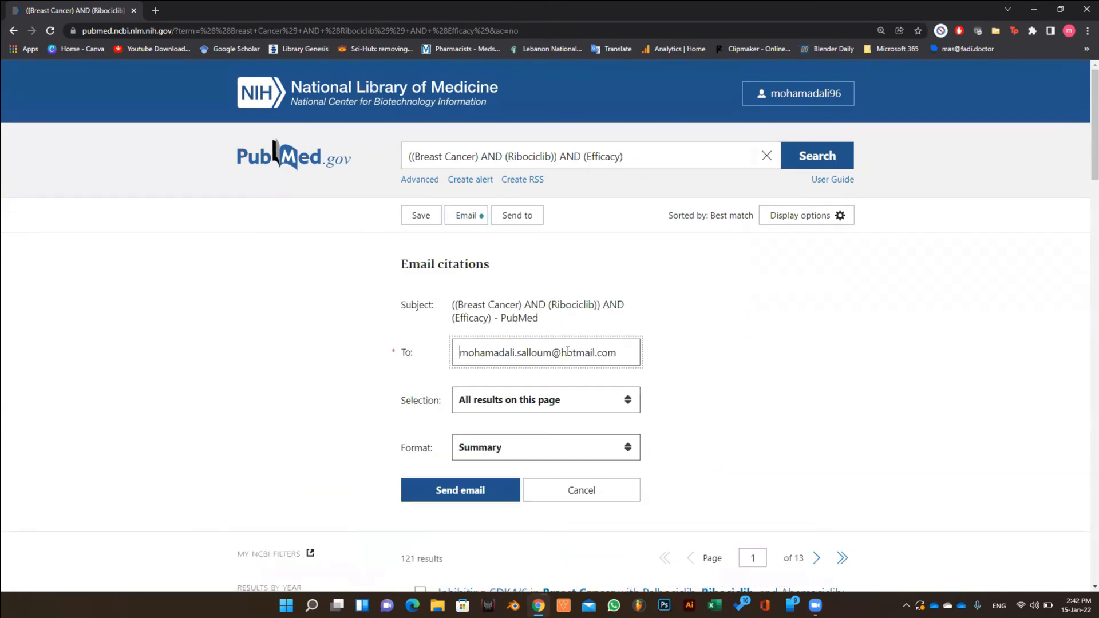
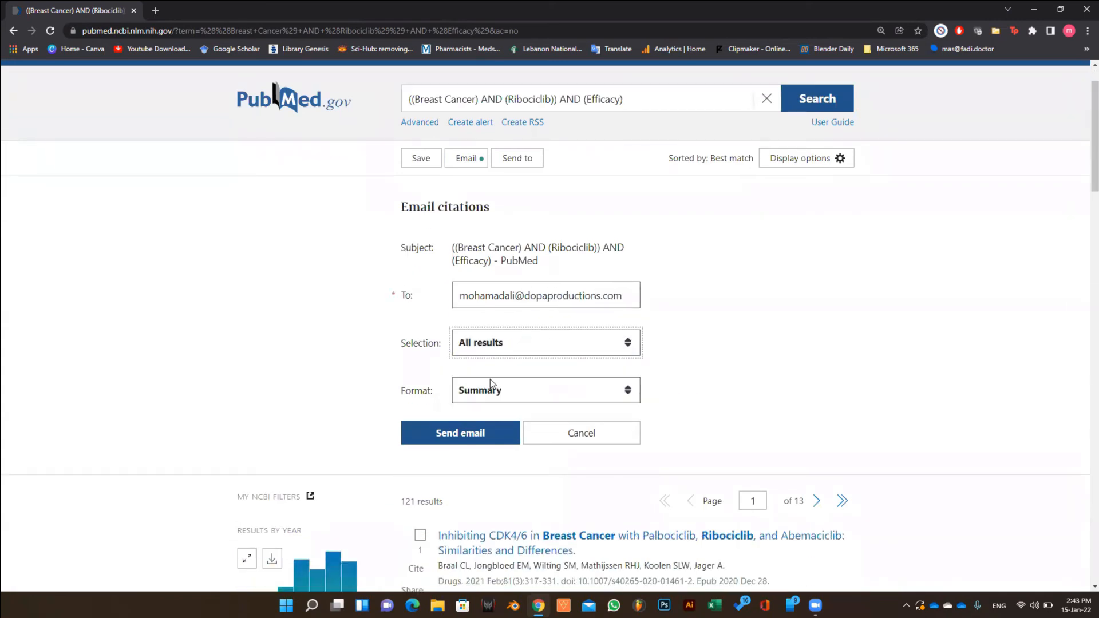
click(460, 433)
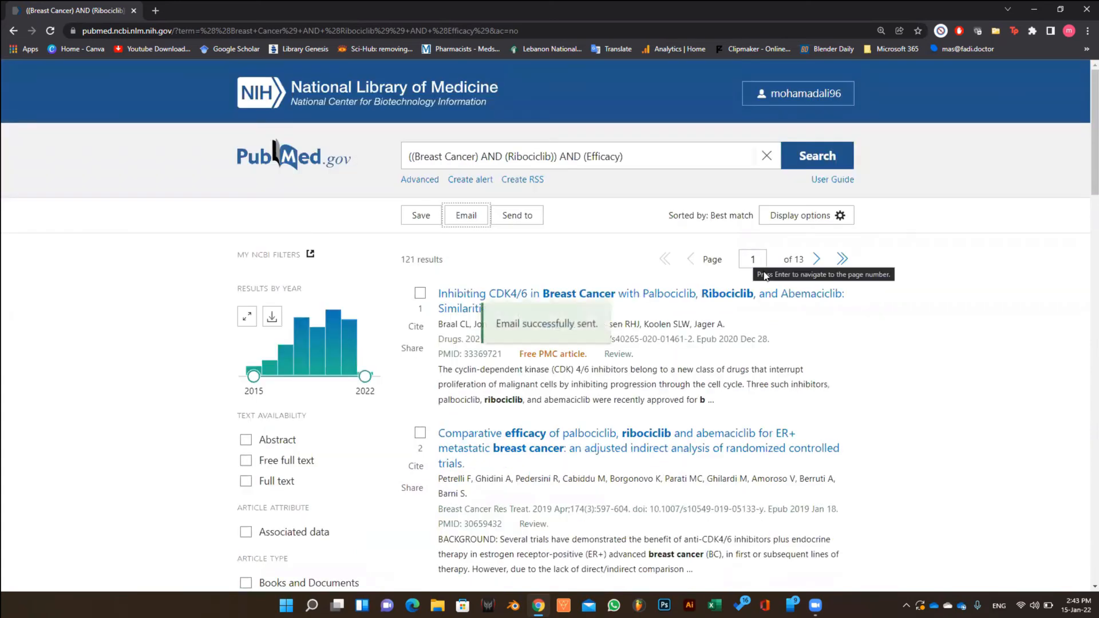
mouse_move(966, 317)
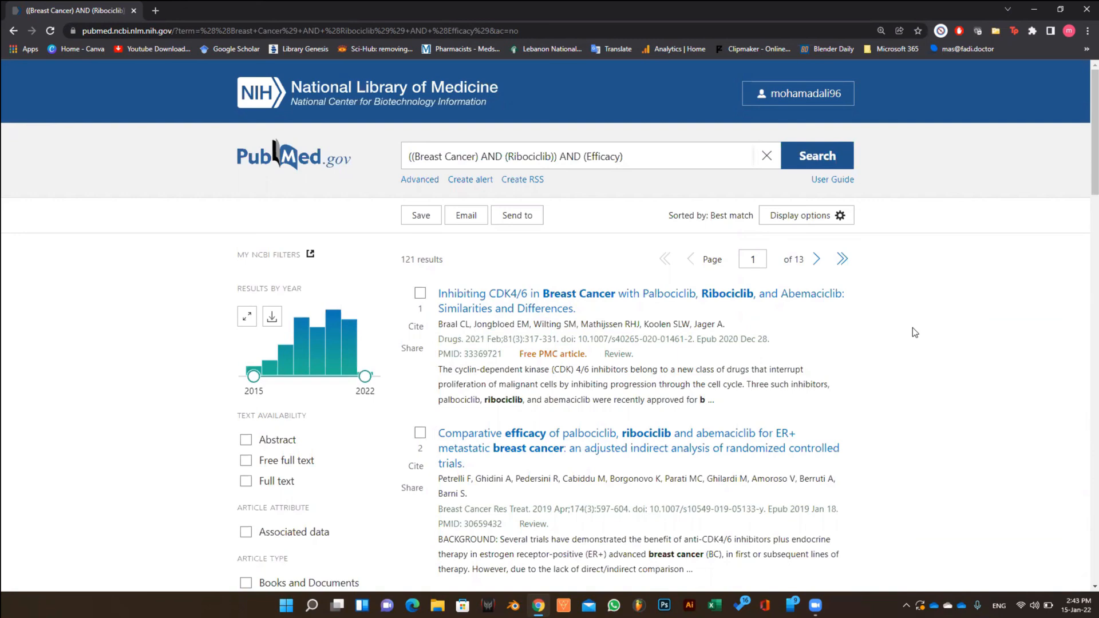
scroll(down, 3)
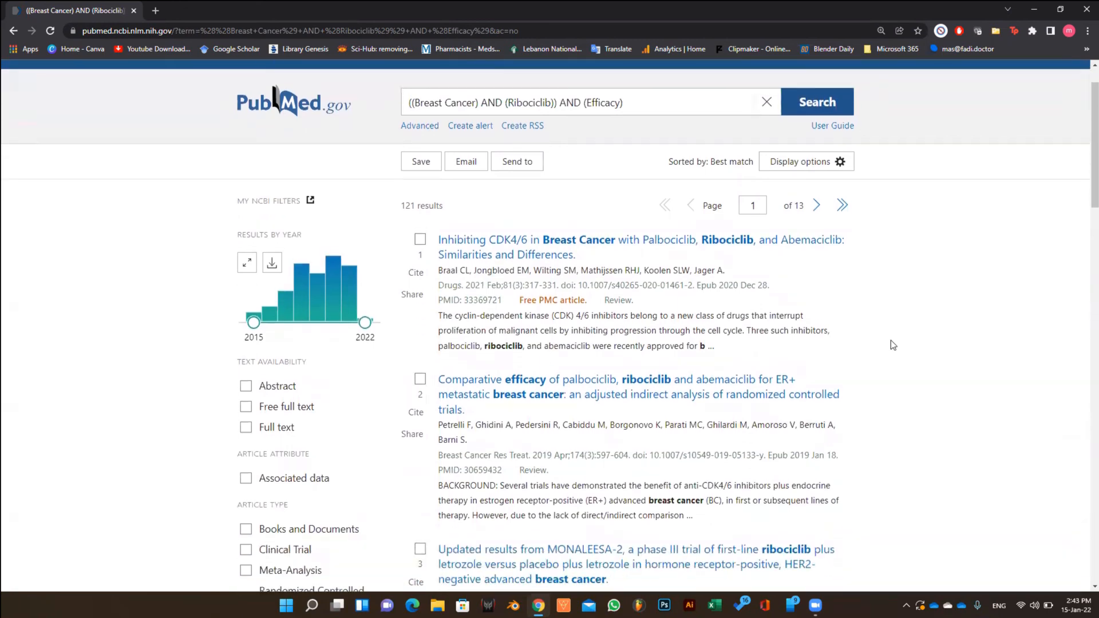